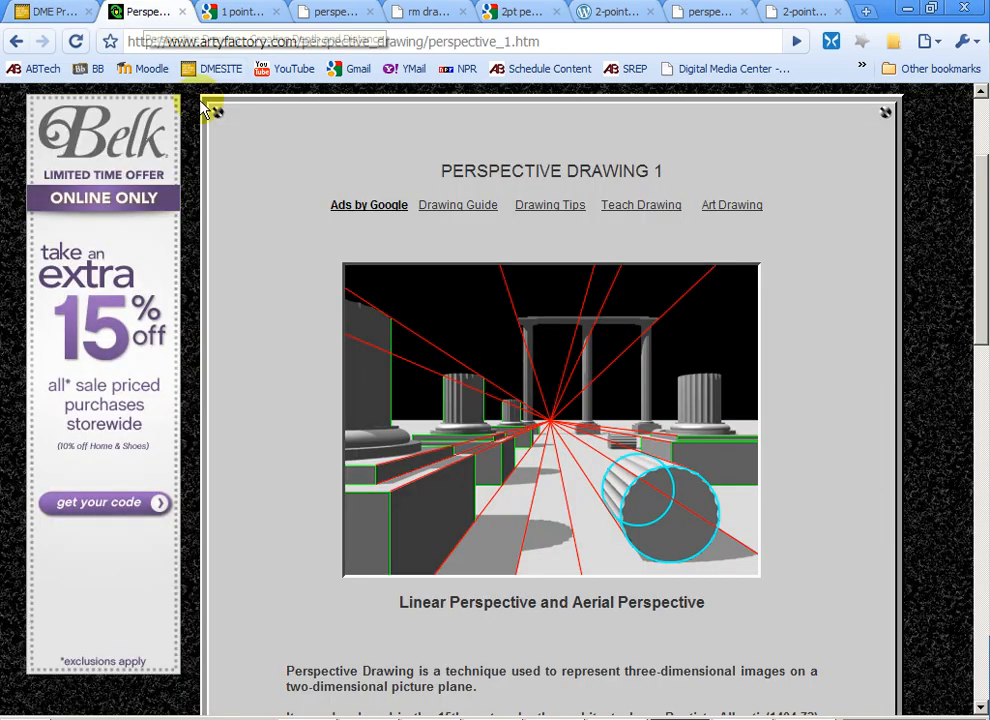
mouse_move(260, 290)
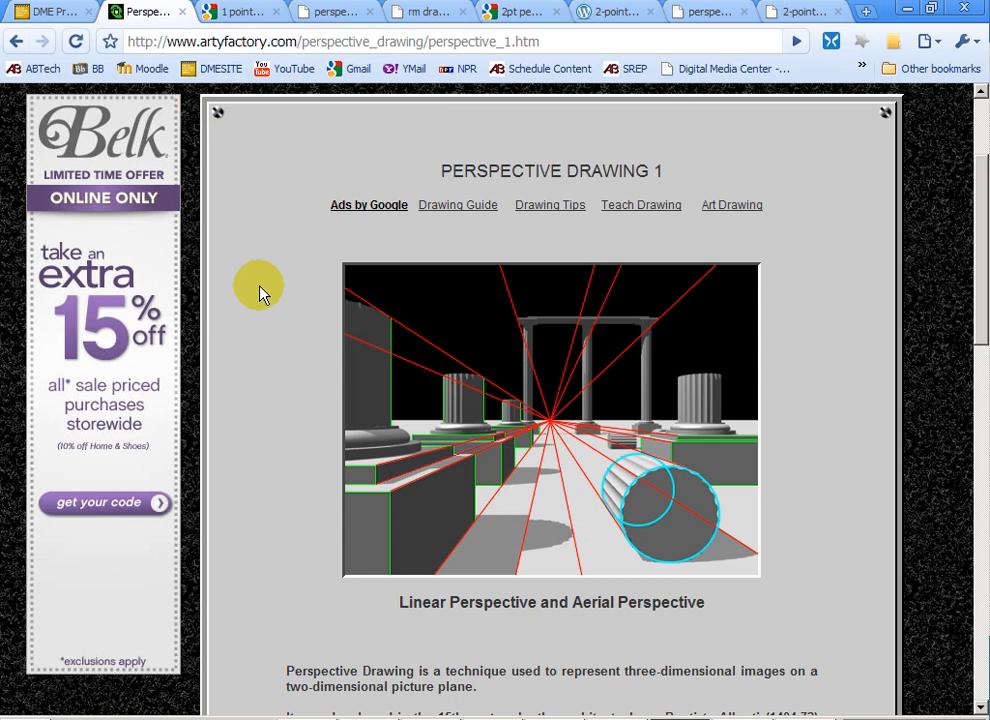
mouse_move(284, 512)
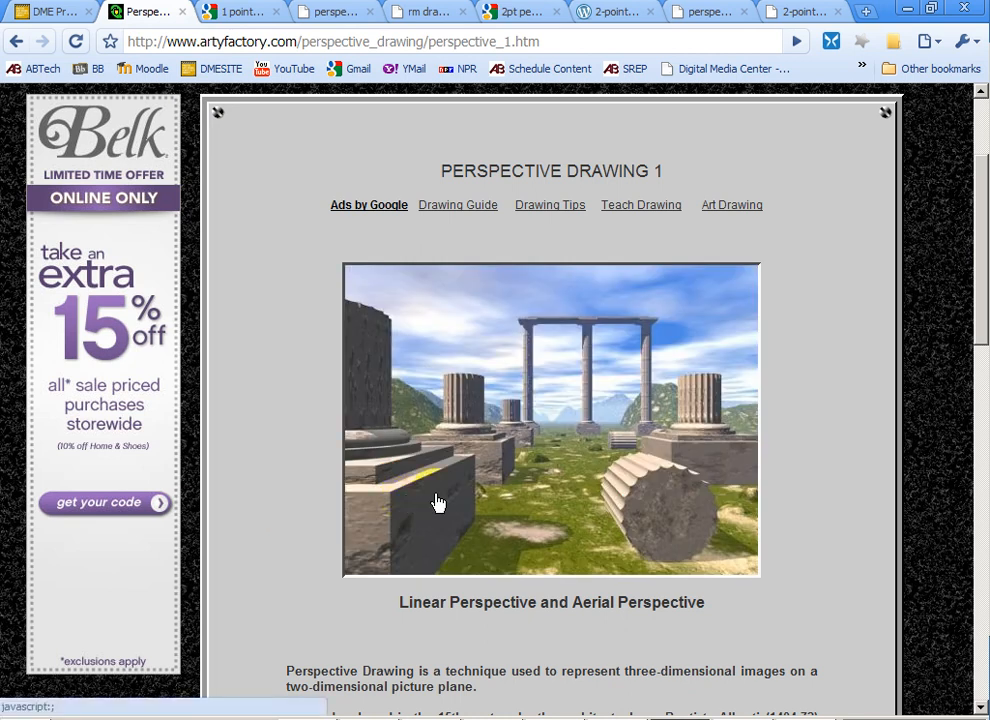
mouse_move(570, 432)
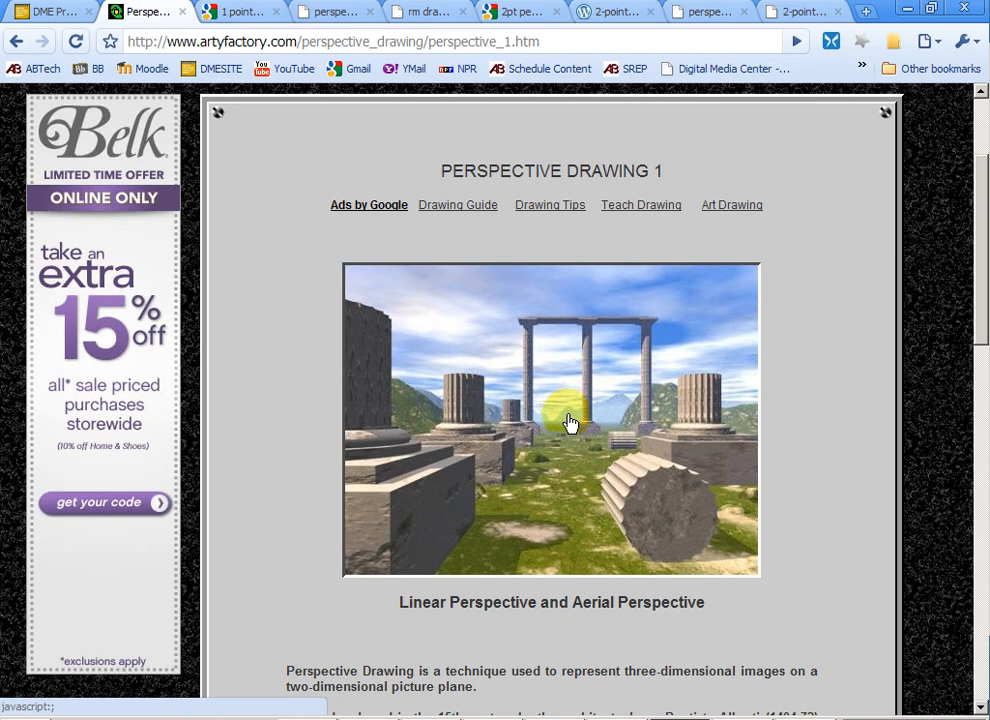
mouse_move(556, 424)
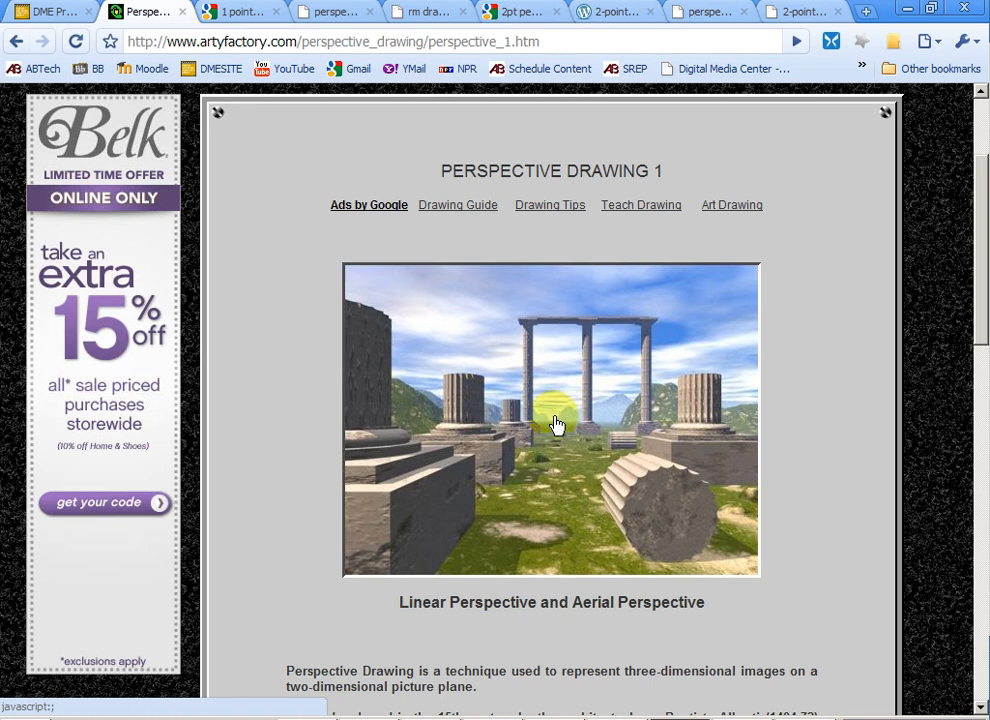
mouse_move(556, 560)
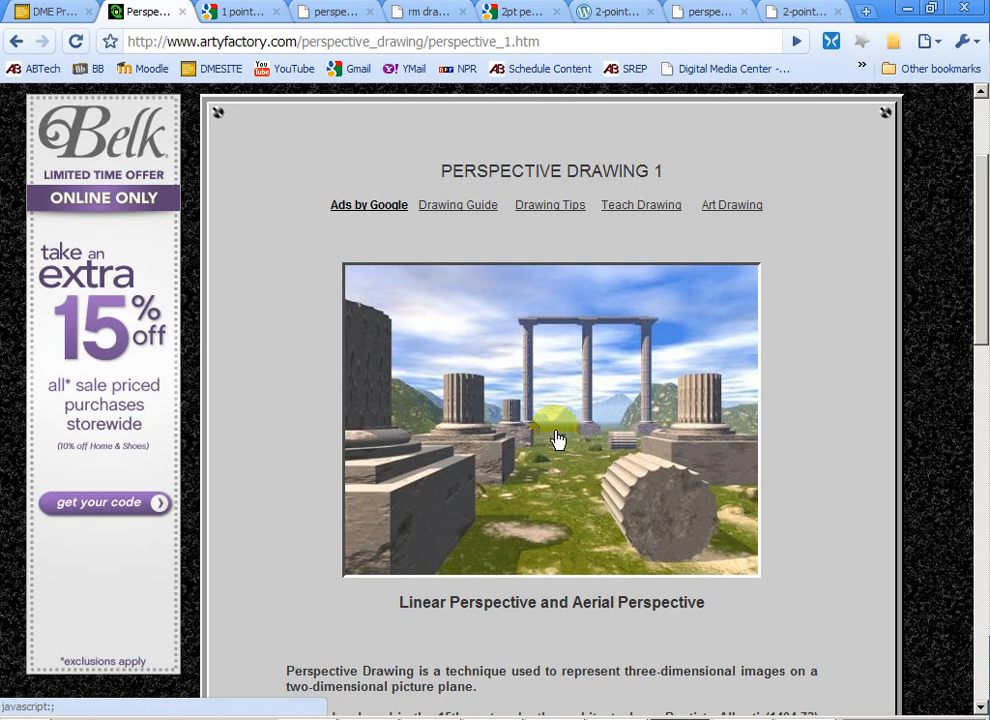
mouse_move(552, 418)
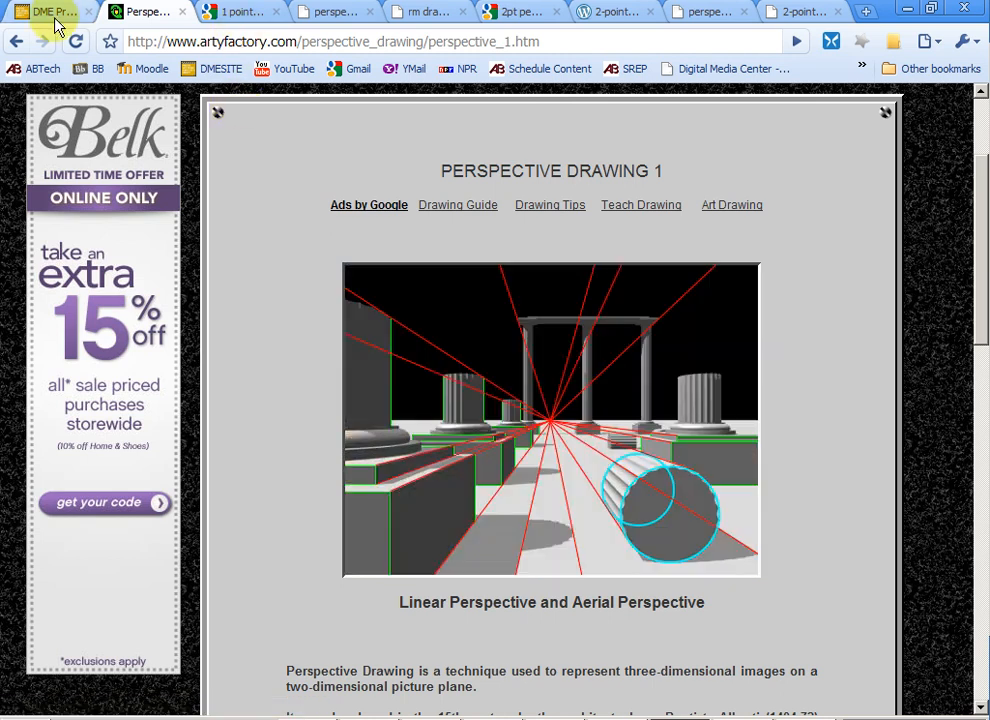
- Scroll the DME lecture page past the 1pt street and 2pt box examples to the 3pt diagram
click(50, 12)
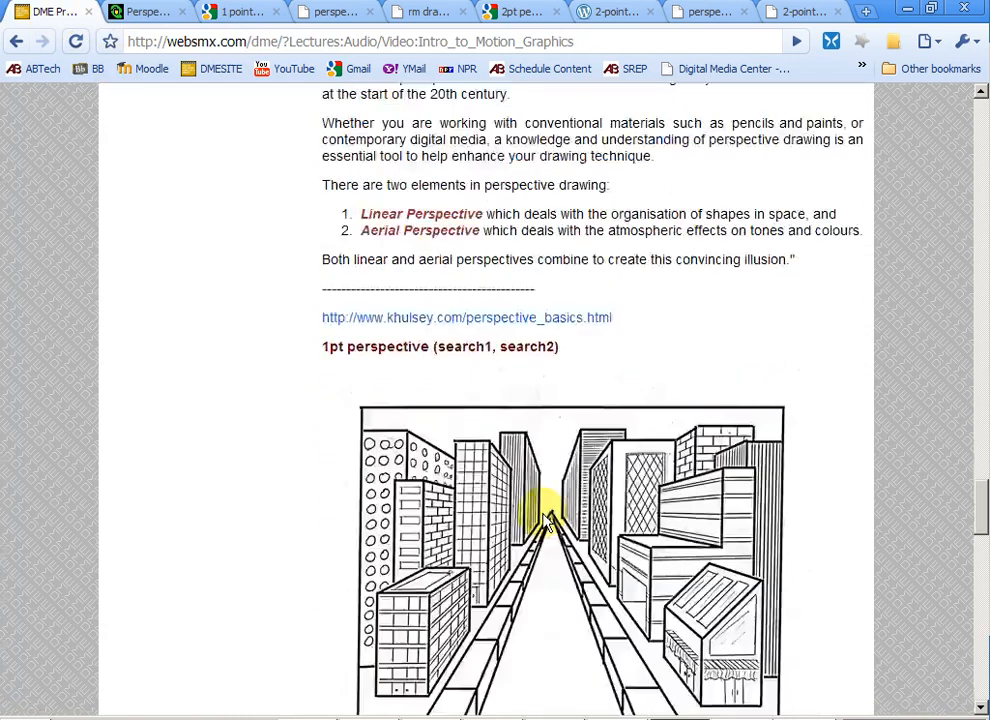
scroll(down, 3)
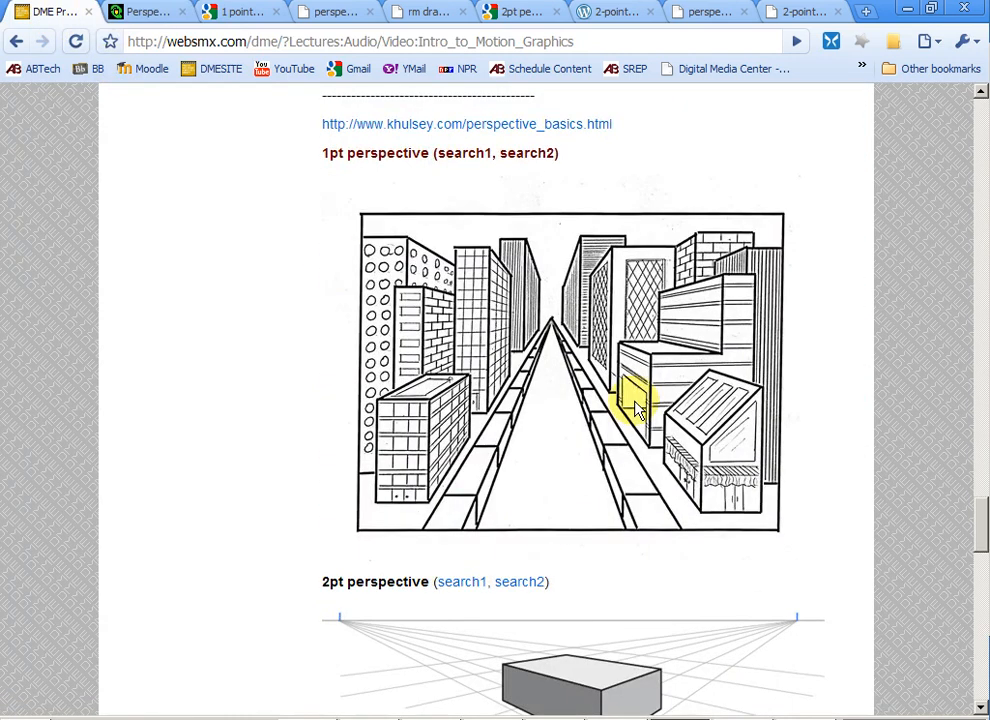
mouse_move(556, 316)
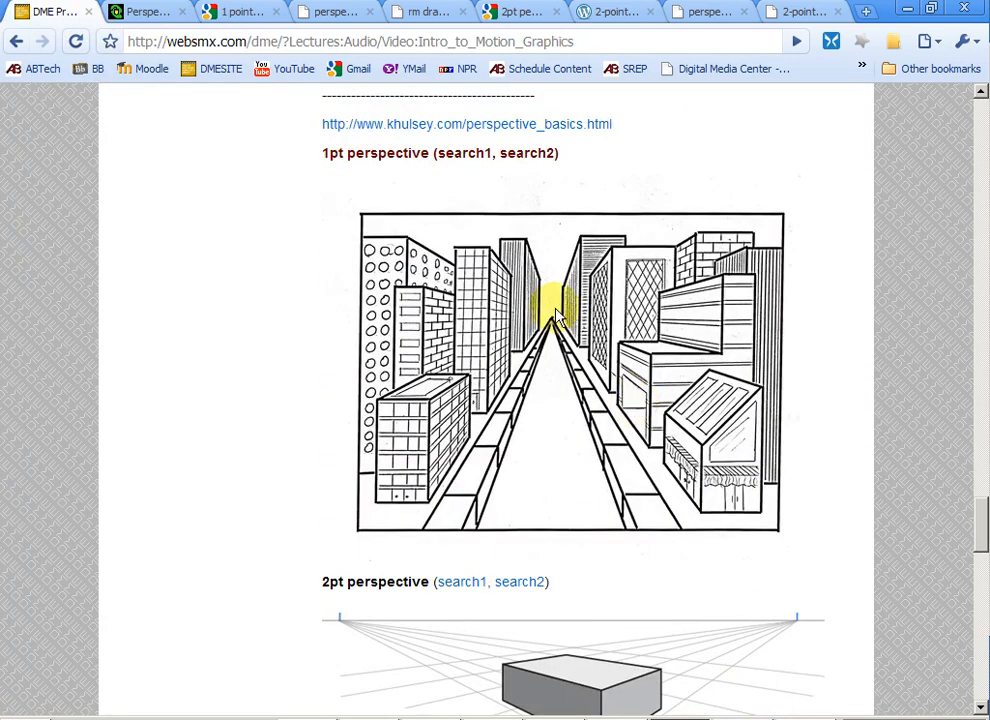
scroll(down, 3)
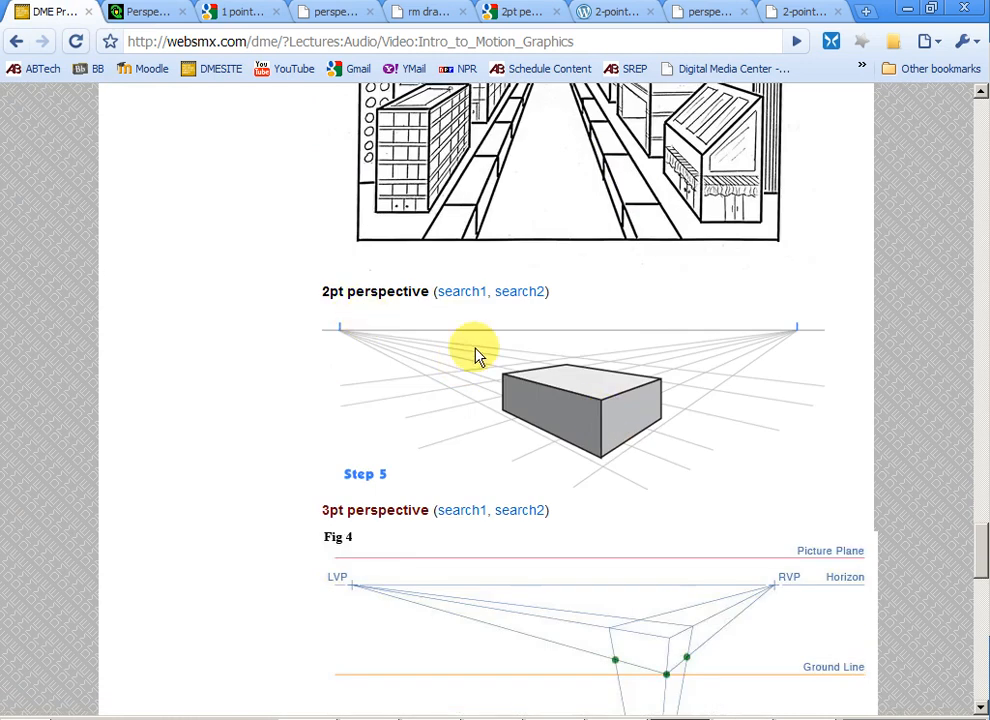
mouse_move(340, 332)
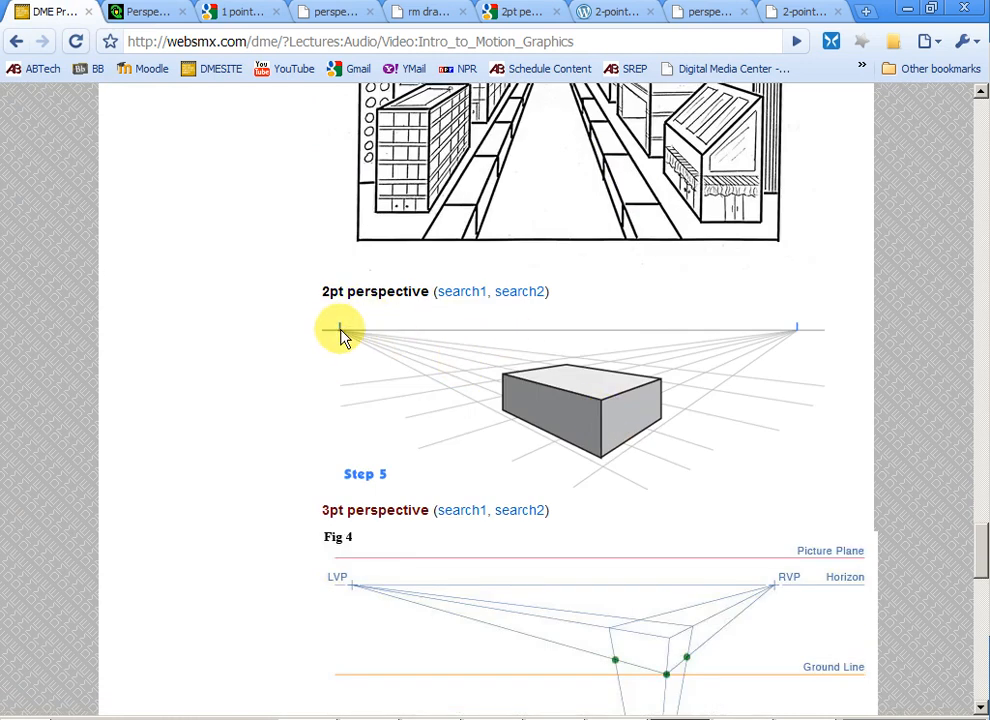
scroll(down, 3)
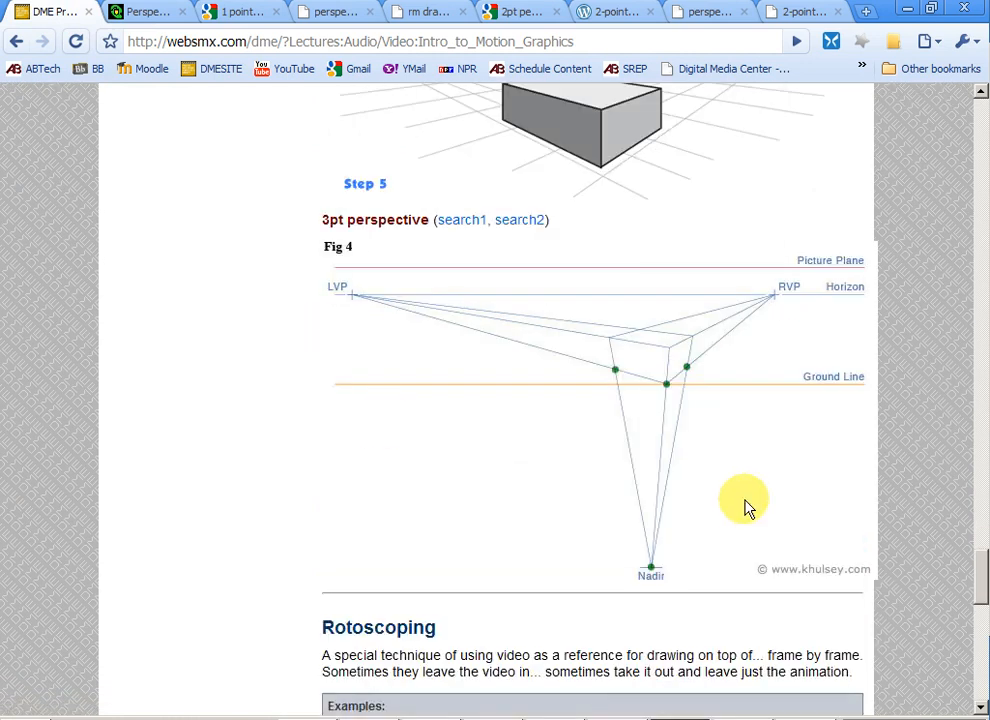
mouse_move(672, 568)
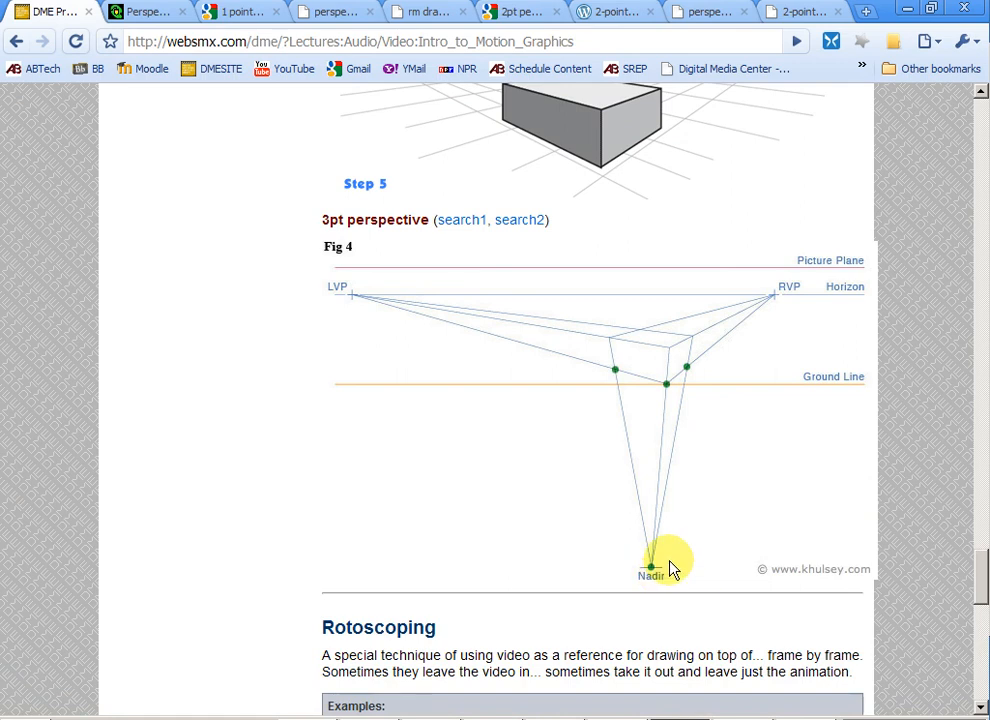
mouse_move(638, 360)
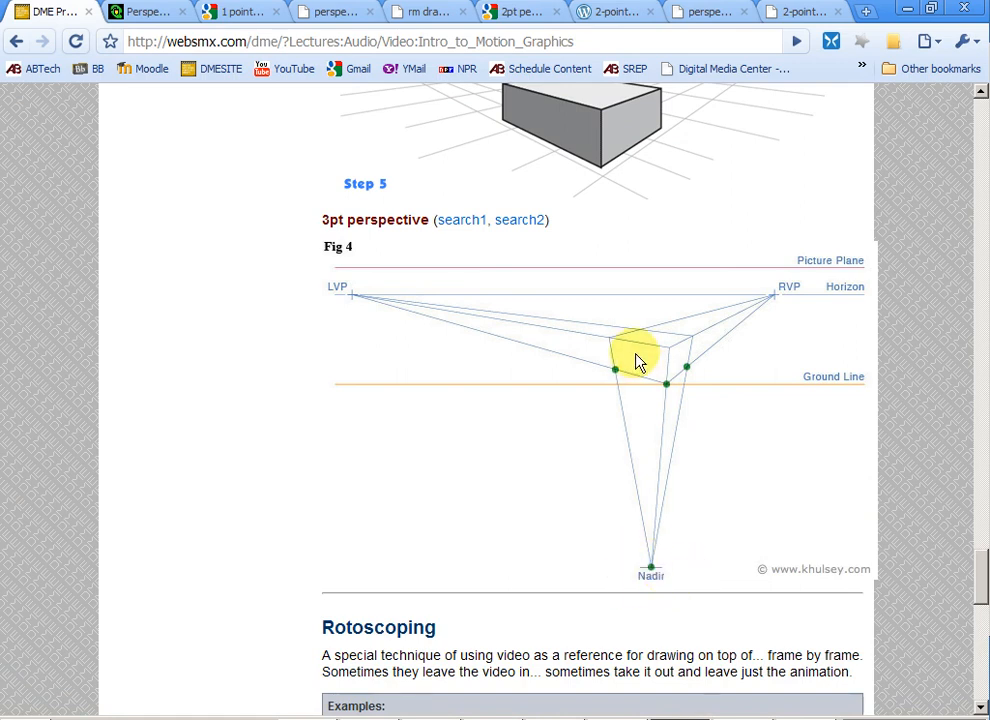
mouse_move(604, 320)
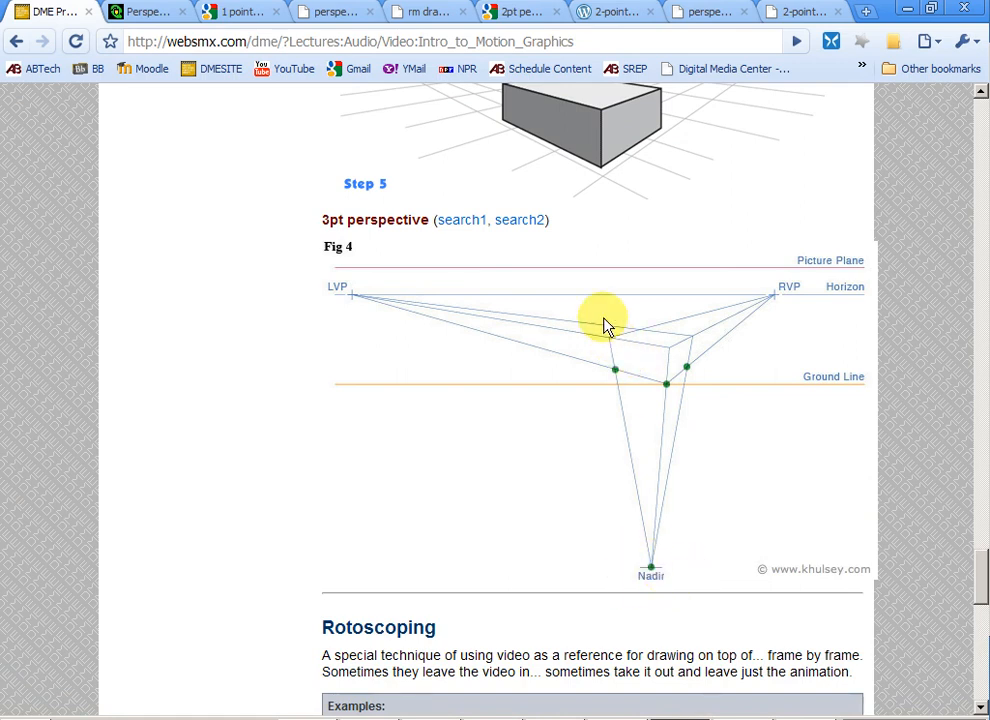
mouse_move(604, 330)
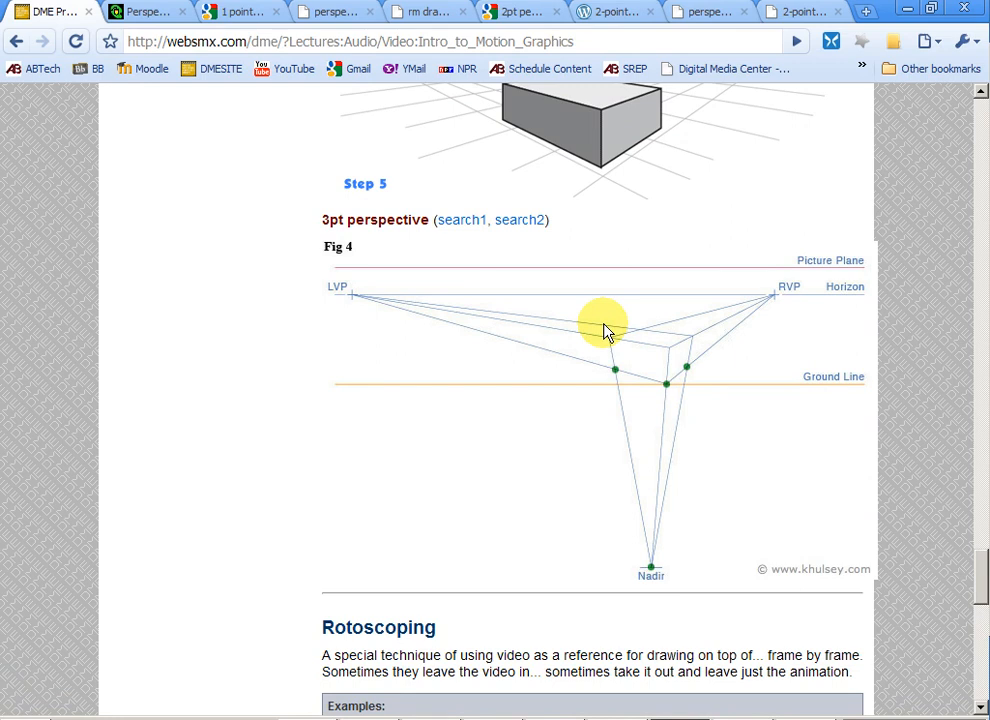
mouse_move(618, 384)
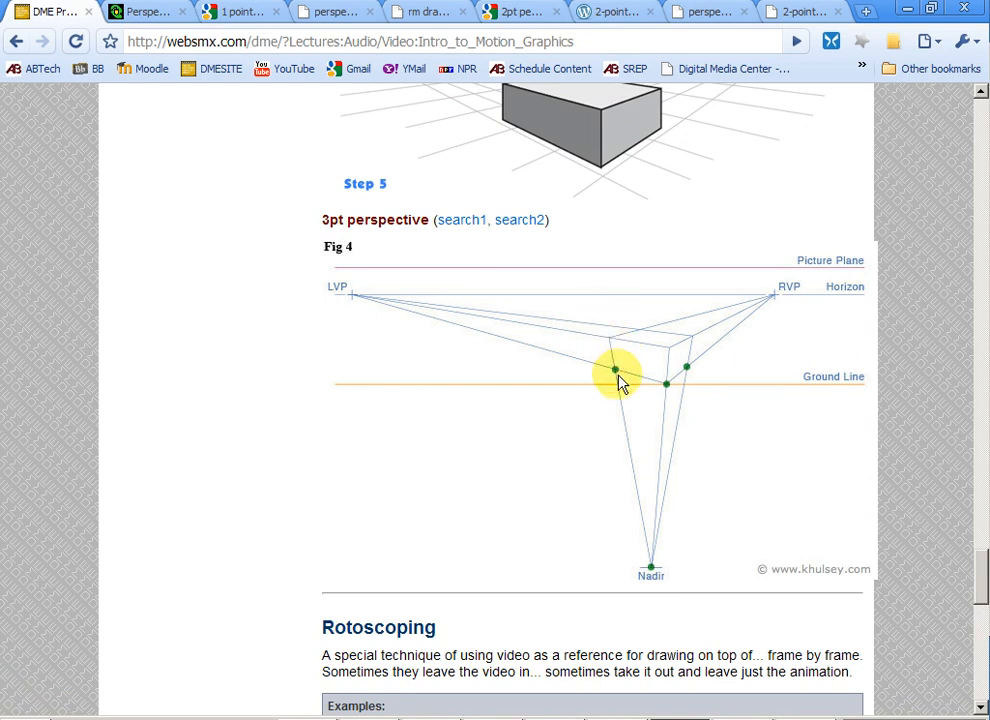
mouse_move(660, 68)
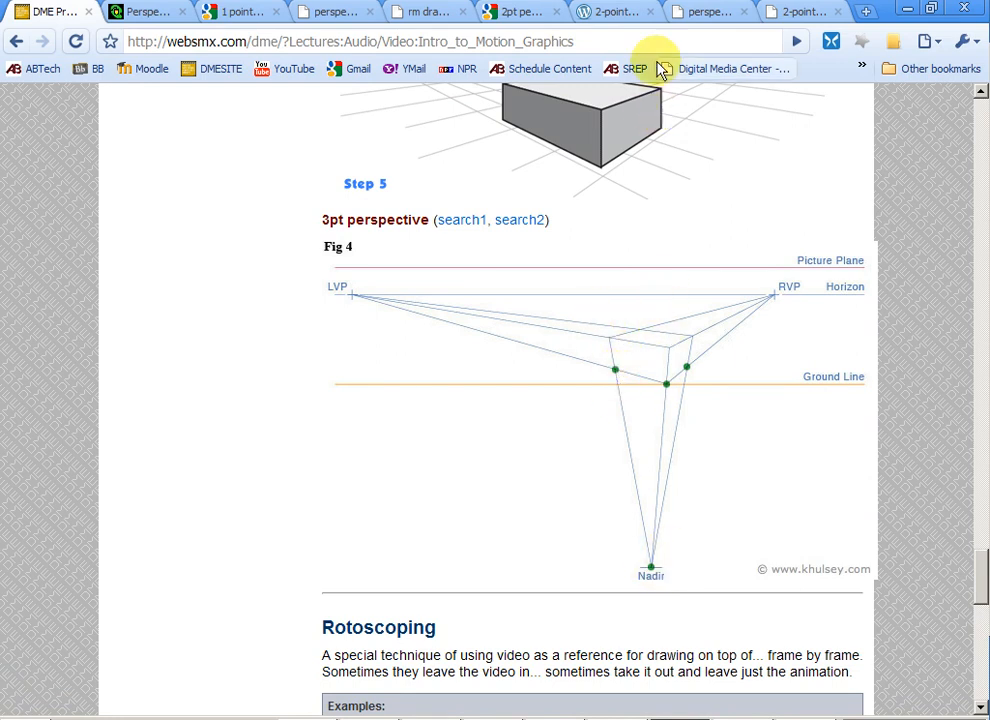
mouse_move(636, 556)
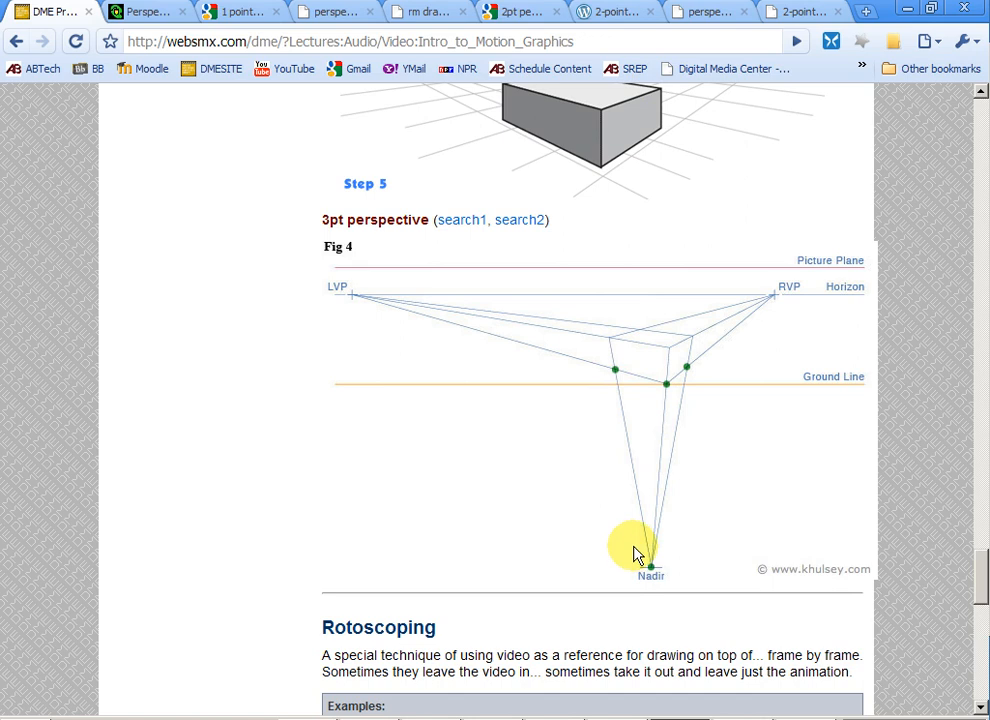
mouse_move(388, 304)
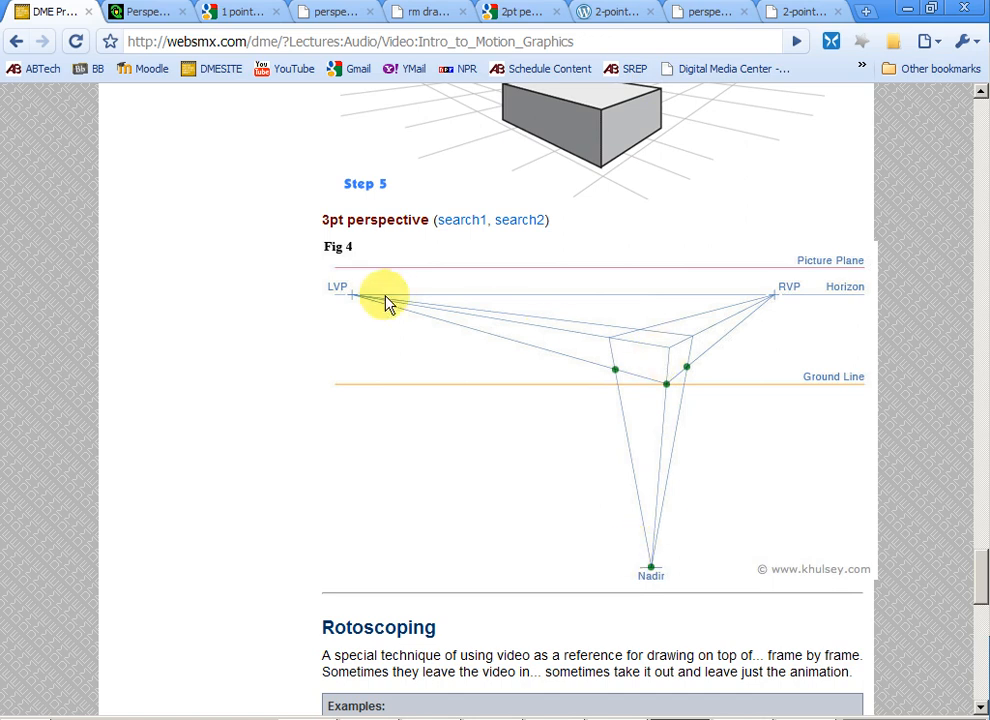
mouse_move(658, 348)
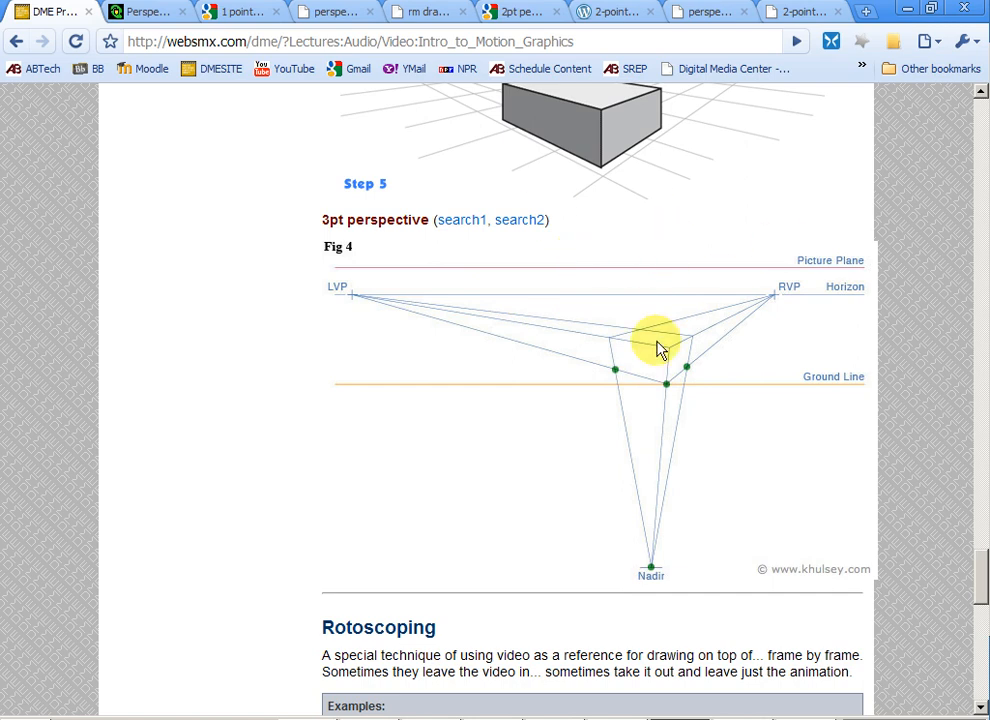
mouse_move(660, 48)
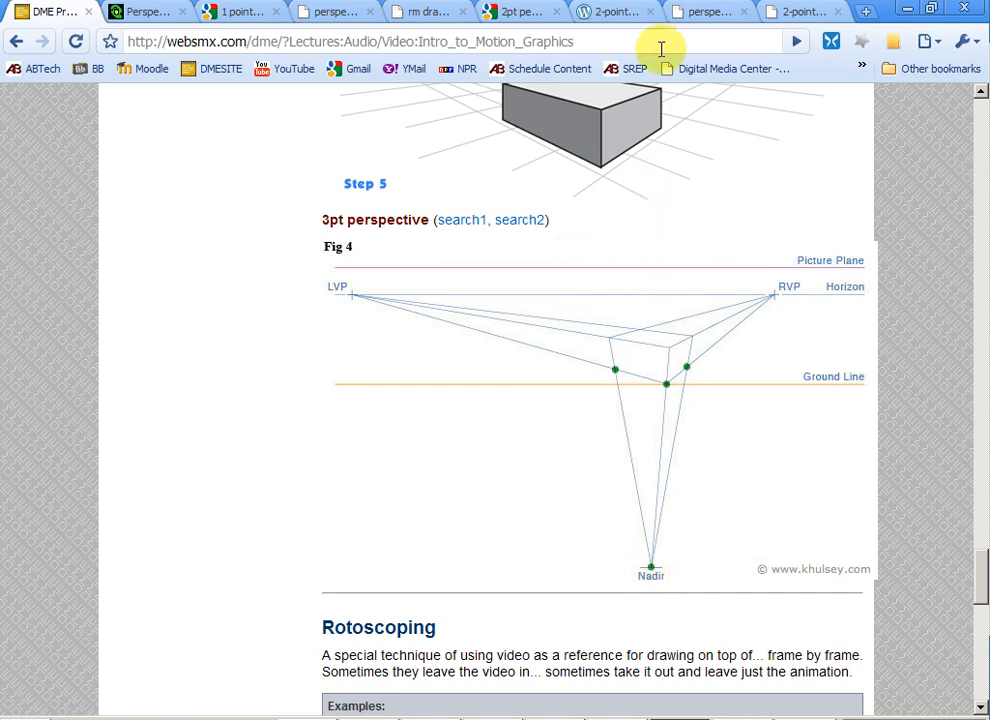
mouse_move(700, 468)
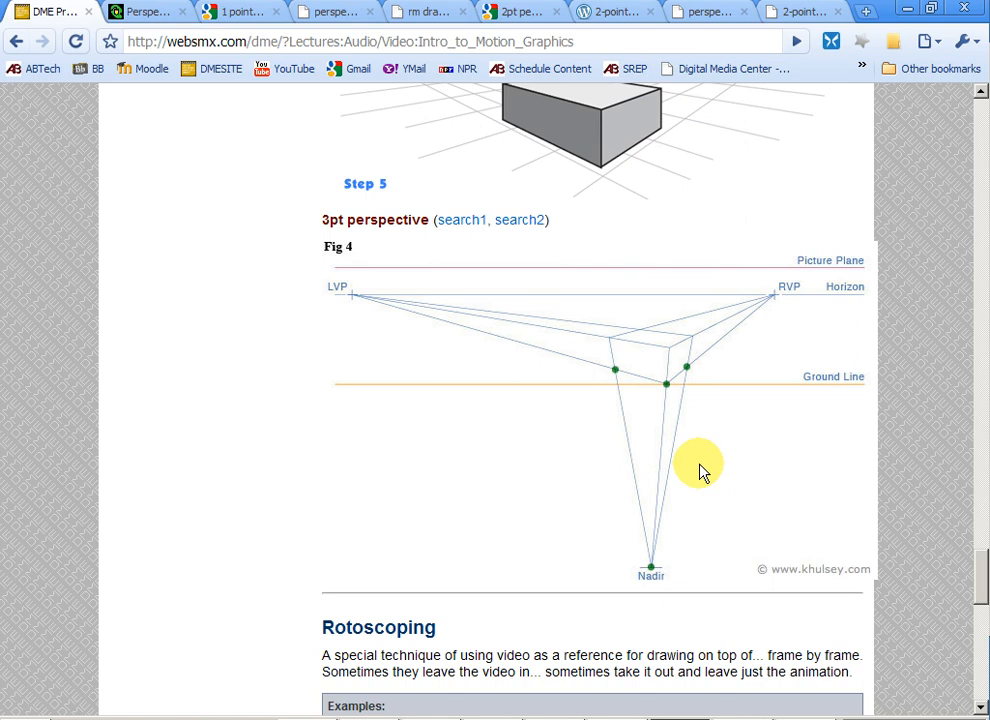
scroll(up, 3)
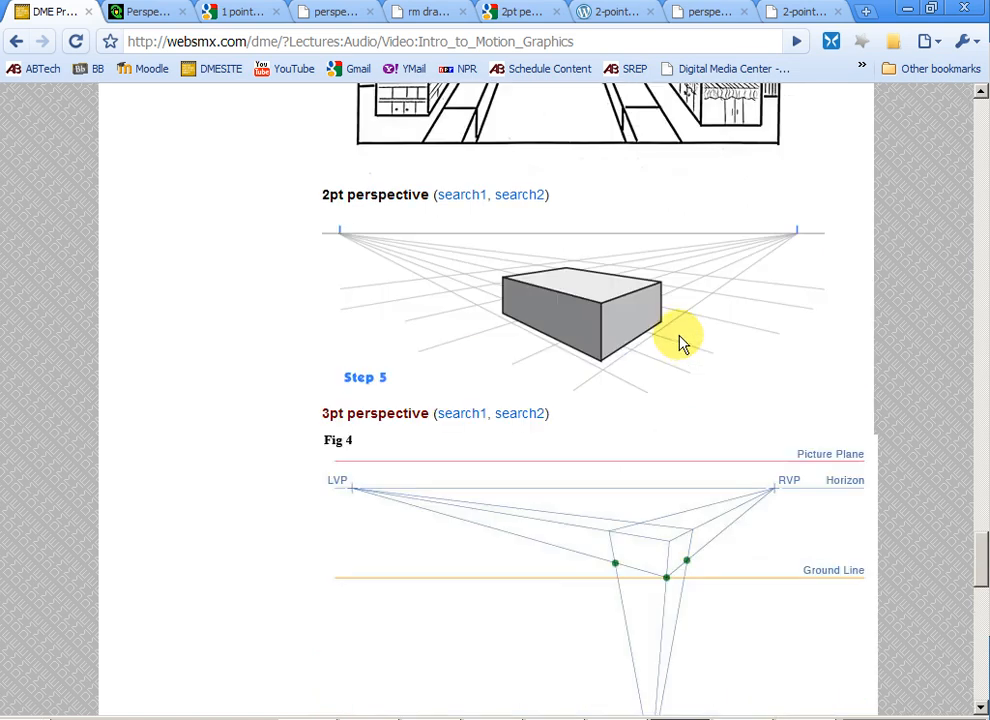
mouse_move(678, 324)
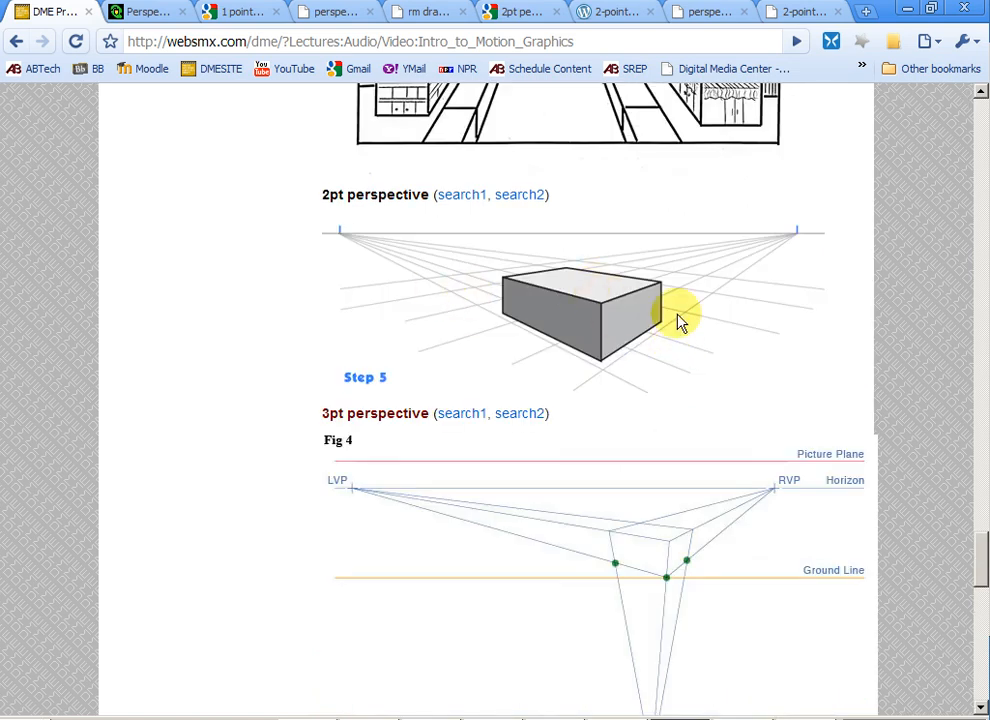
mouse_move(696, 620)
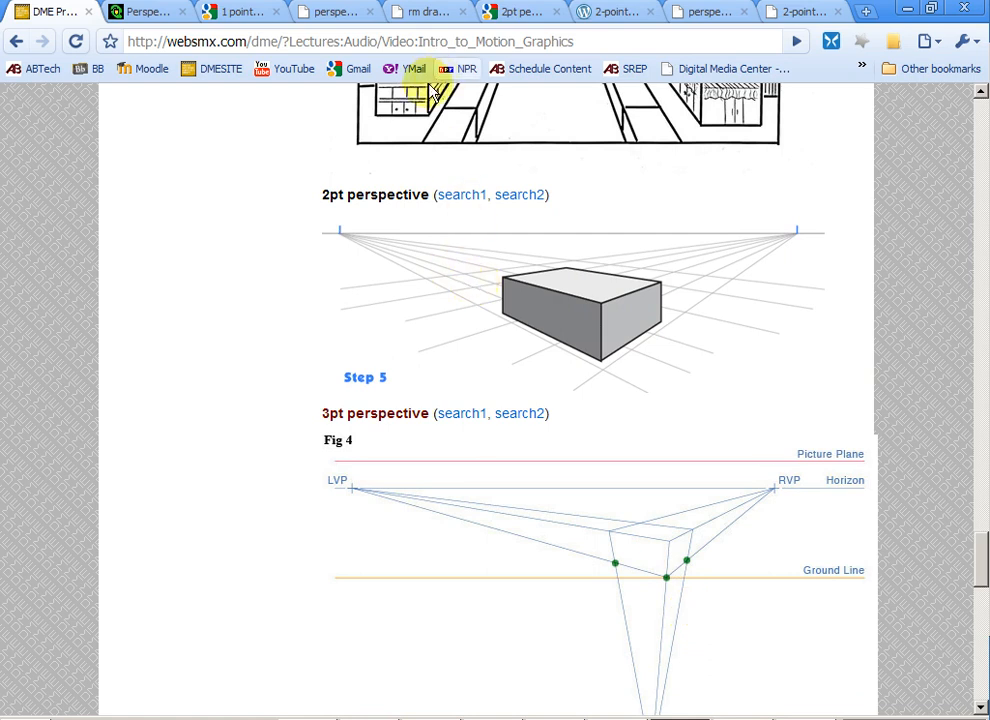
scroll(up, 3)
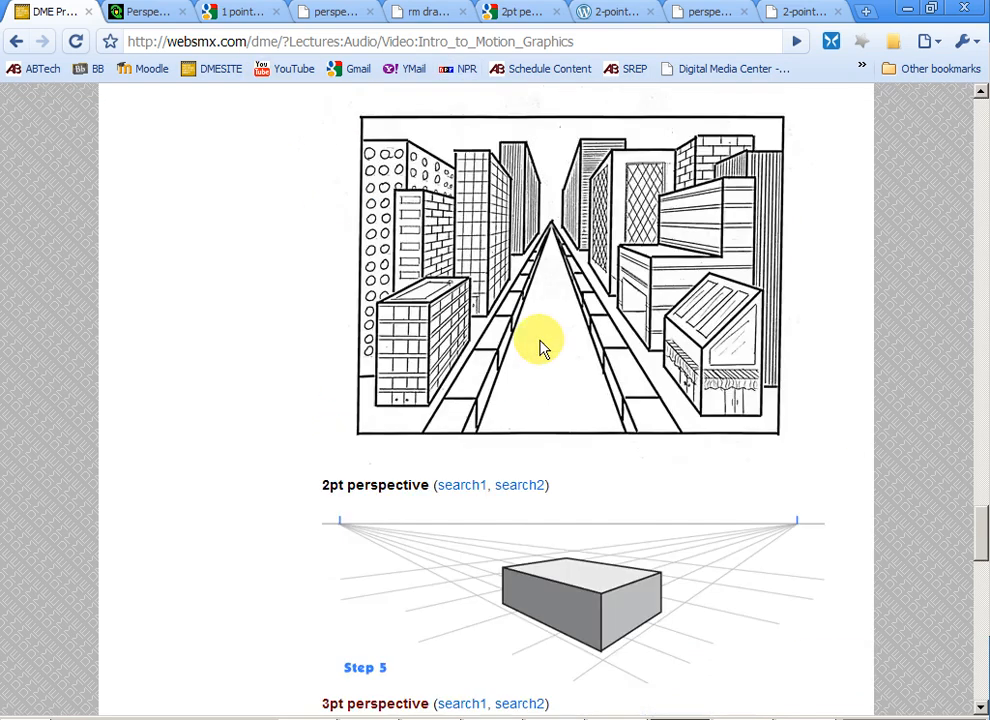
scroll(down, 3)
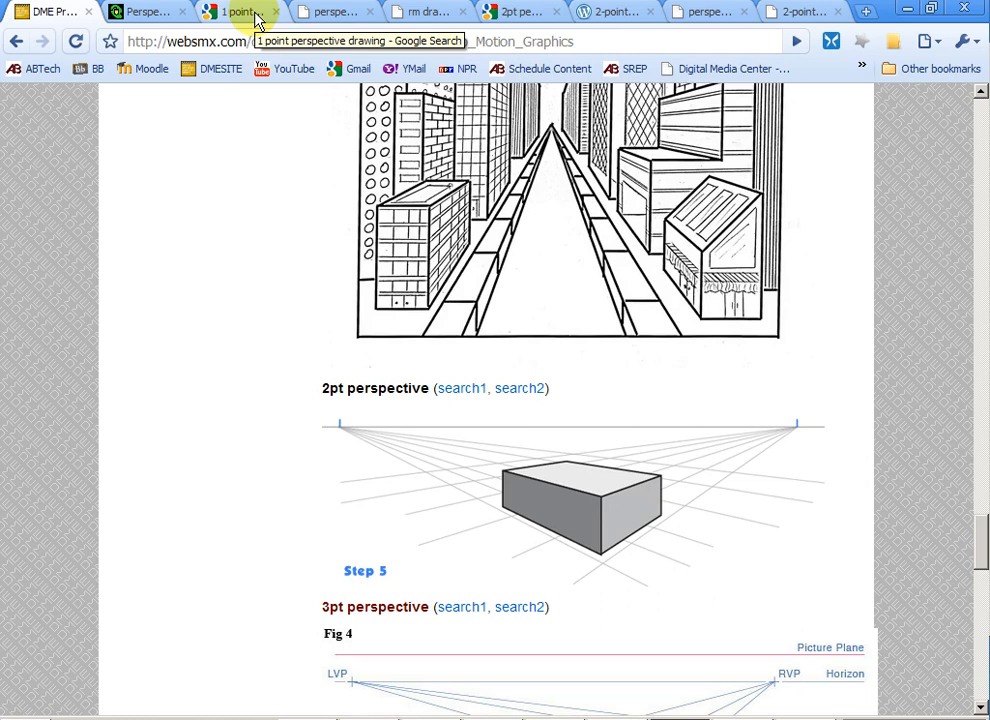
- Browse the '1 point perspective drawing' Google Images thumbnails toward the city street drawing
click(236, 12)
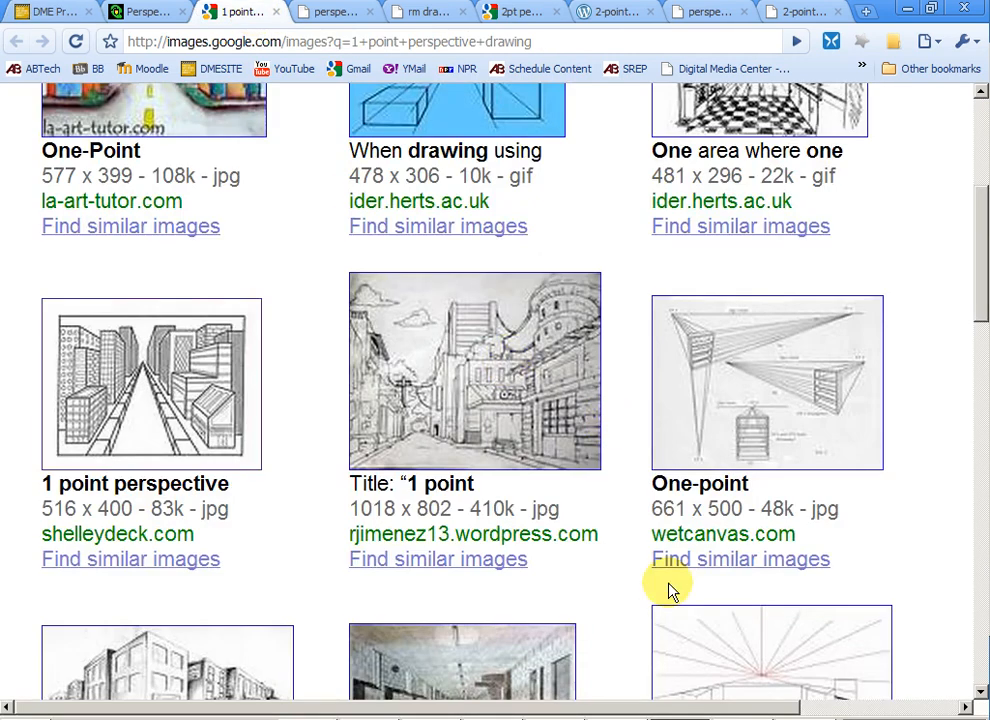
scroll(up, 3)
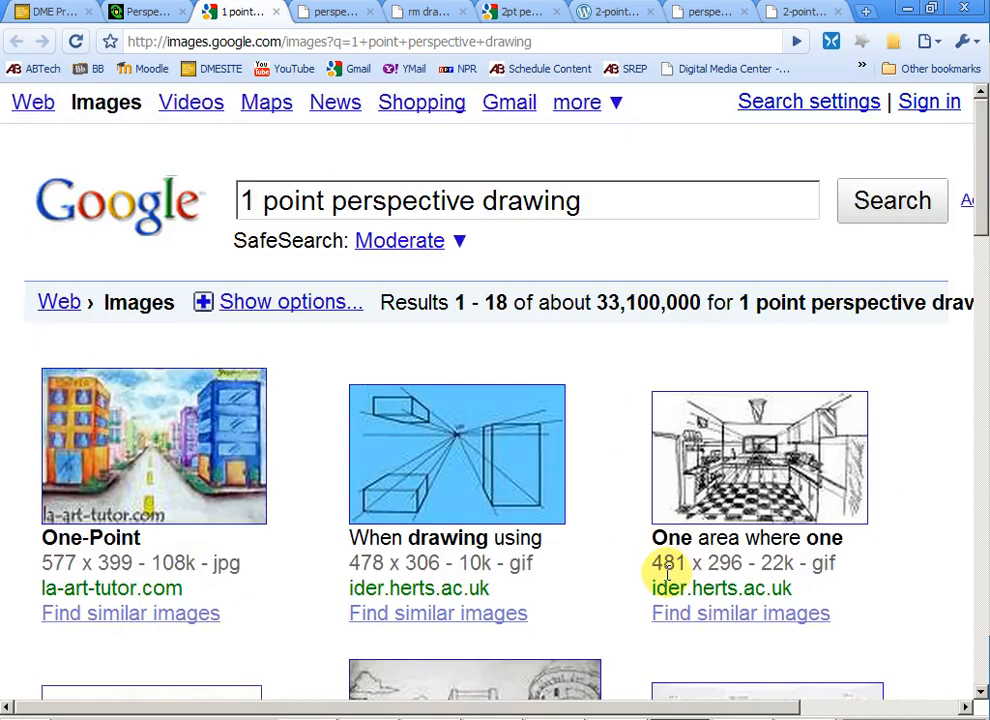
mouse_move(604, 470)
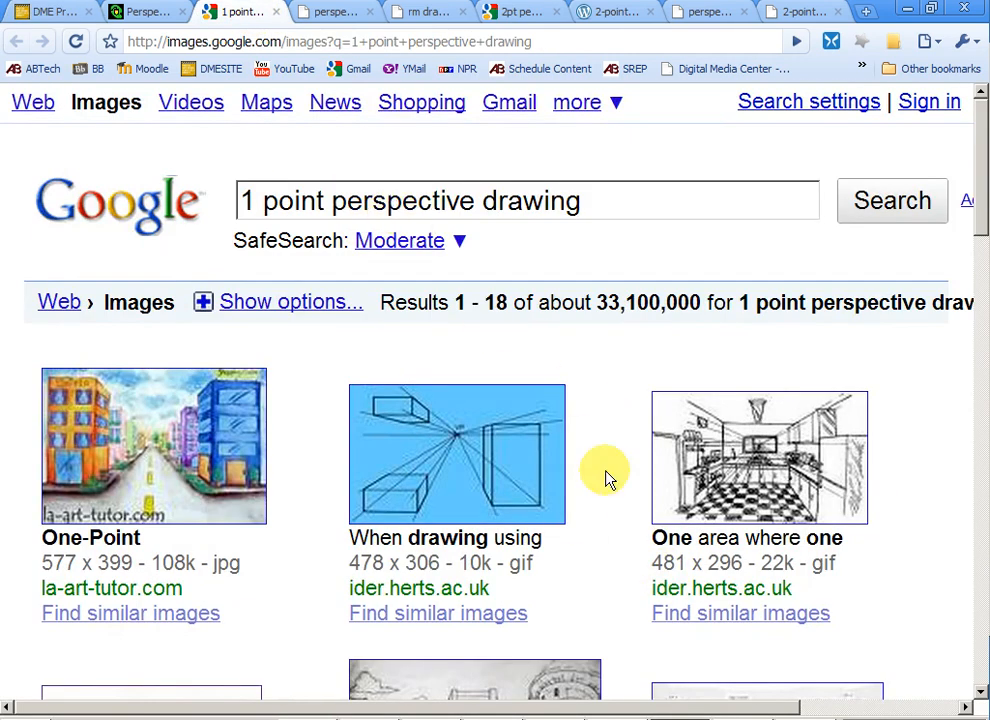
mouse_move(604, 490)
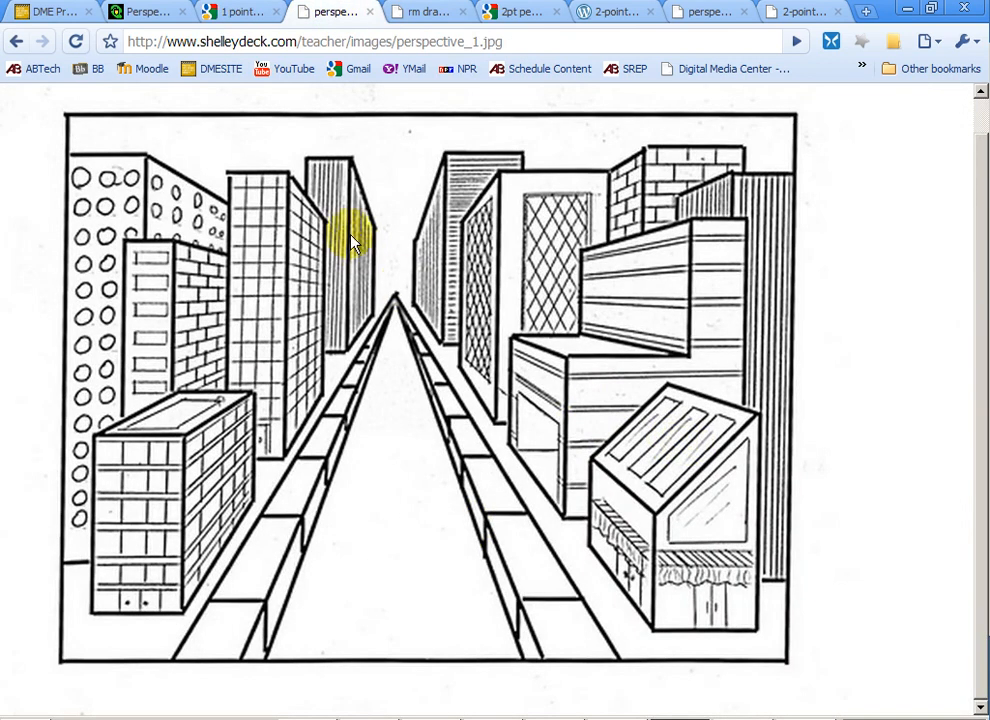
mouse_move(392, 270)
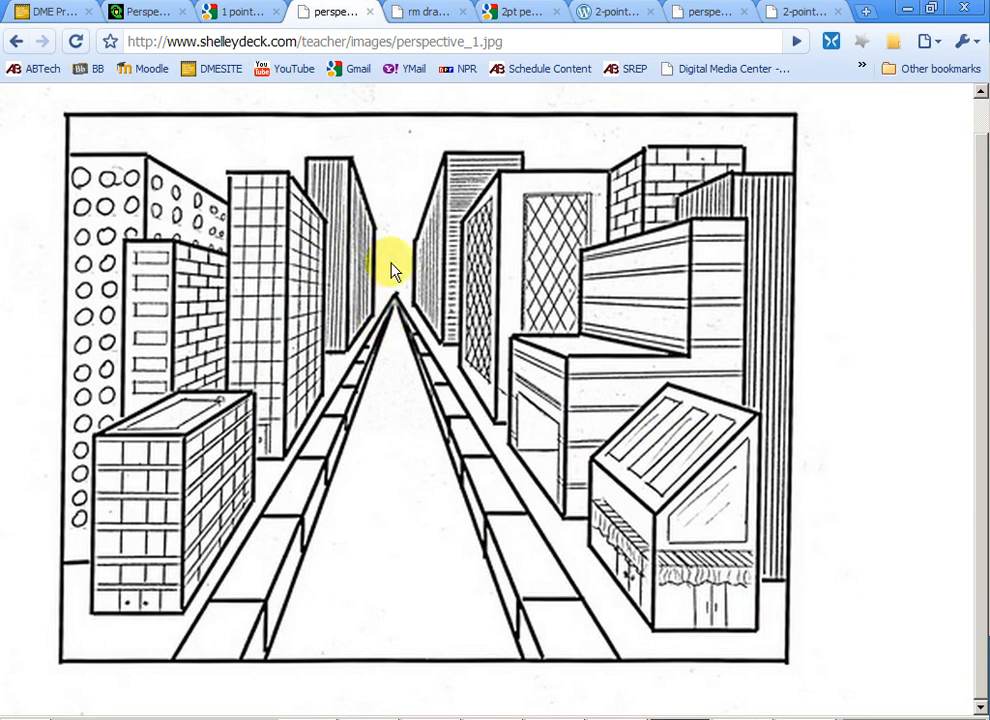
mouse_move(300, 330)
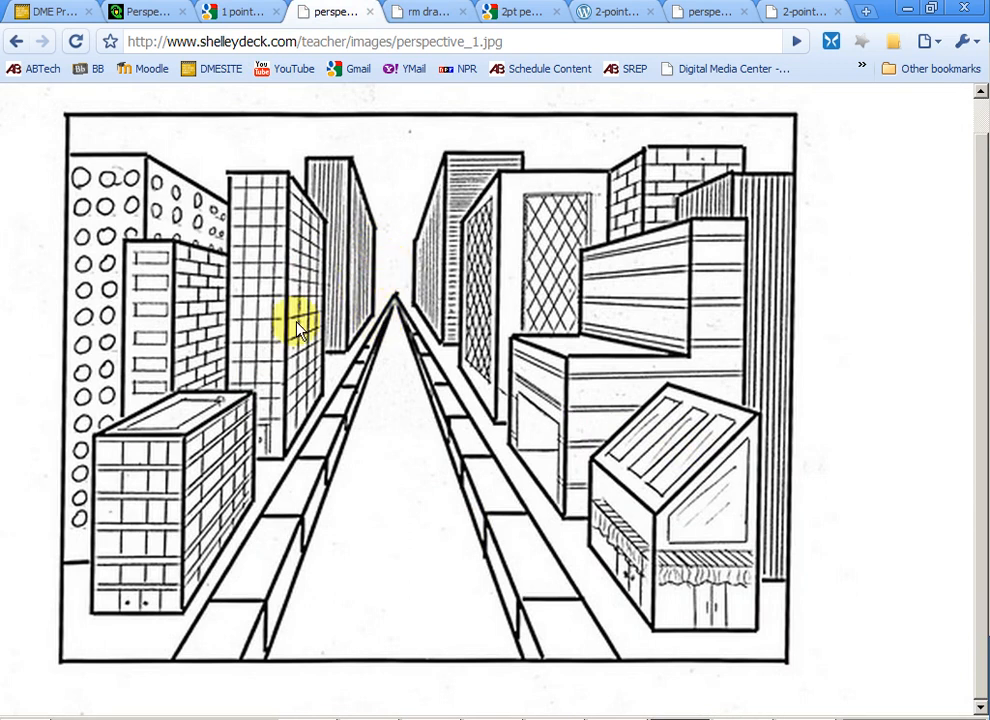
mouse_move(388, 298)
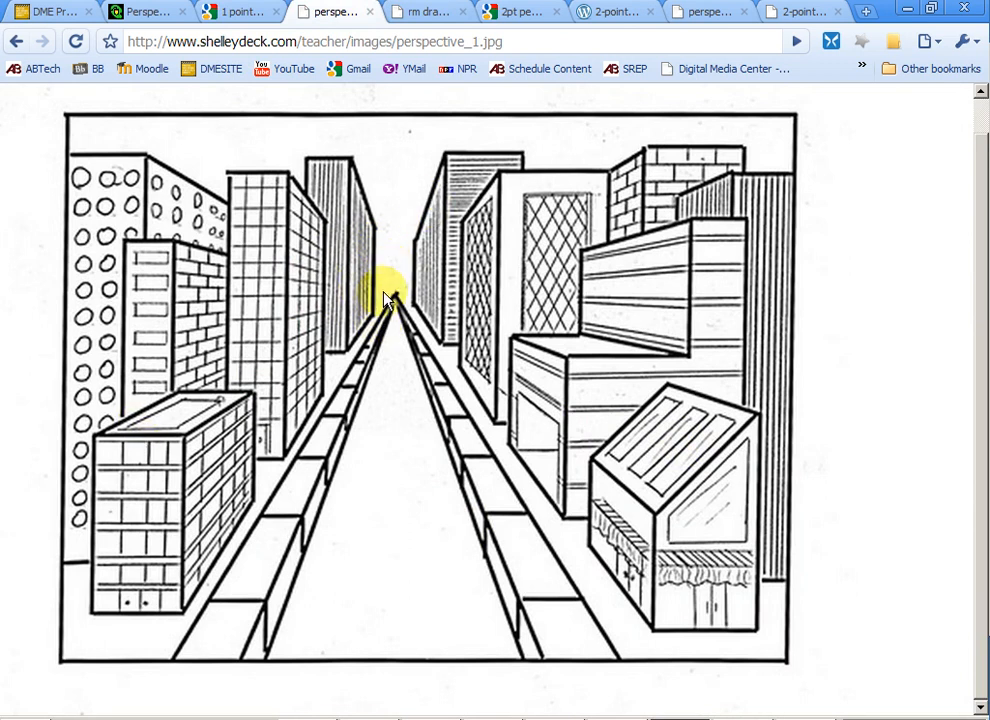
mouse_move(424, 12)
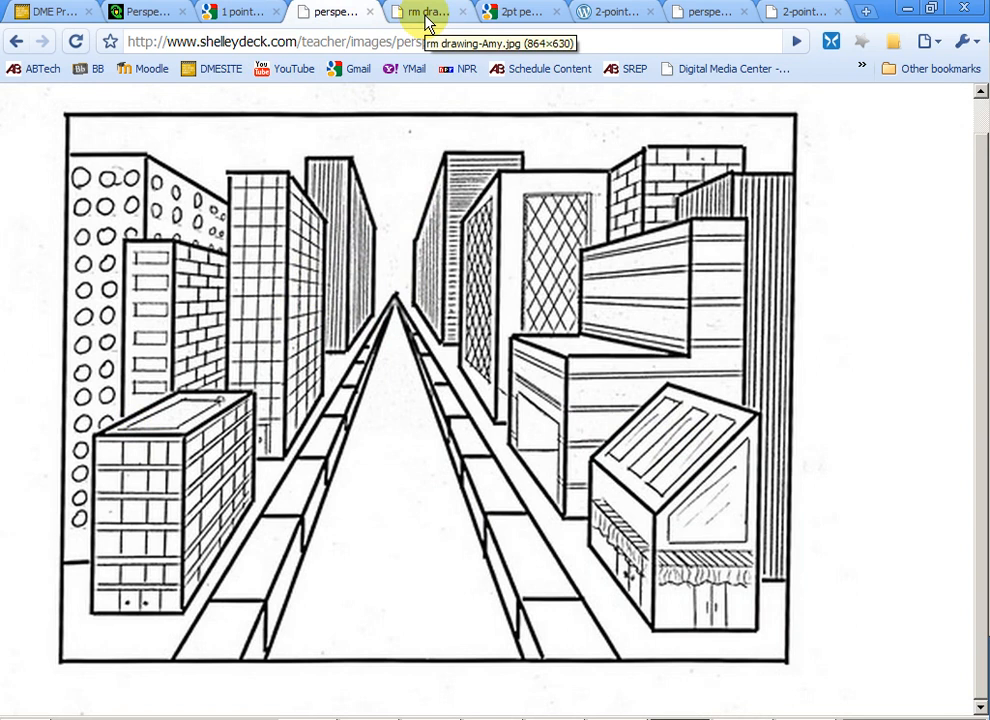
- View the 'rm drawing-Amy.jpg' room sketch, then move to the 2pt perspective image results
click(424, 12)
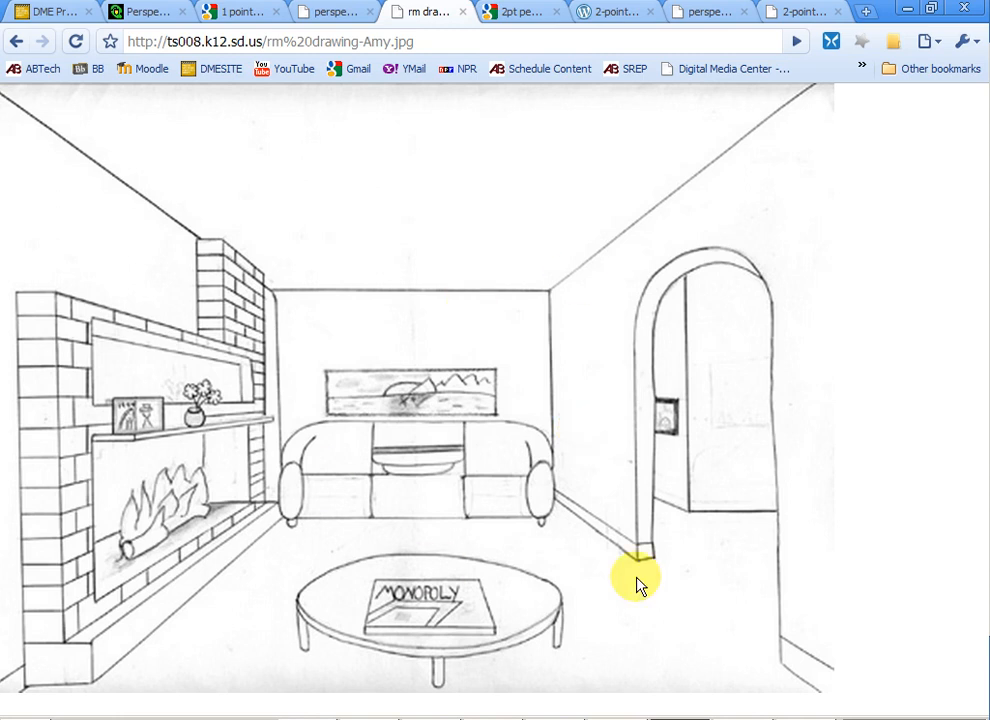
mouse_move(788, 512)
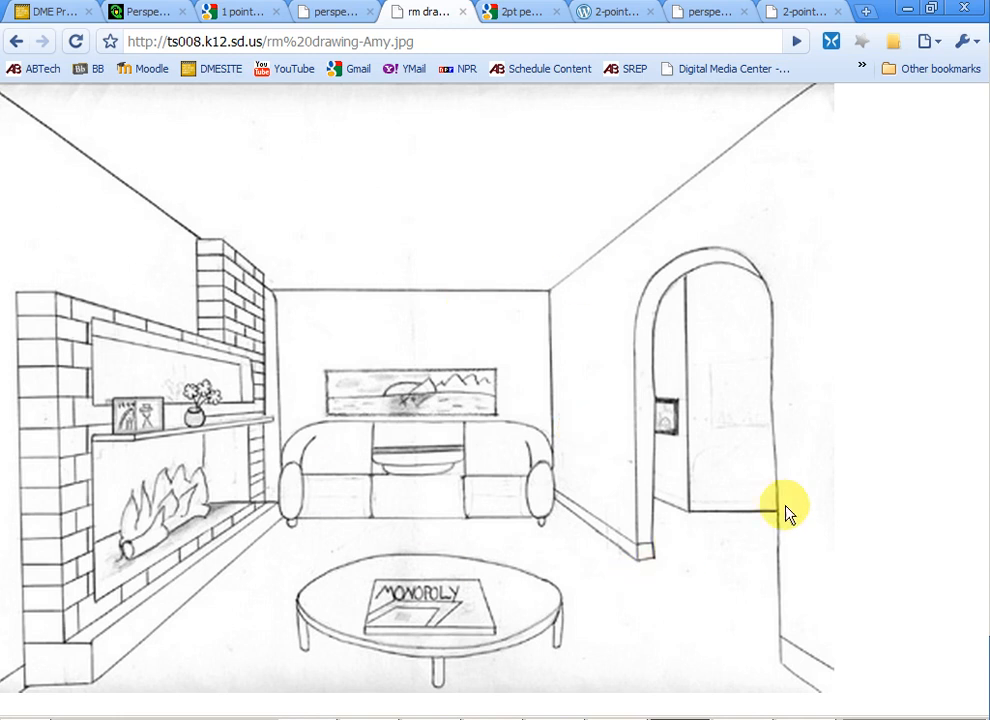
mouse_move(648, 384)
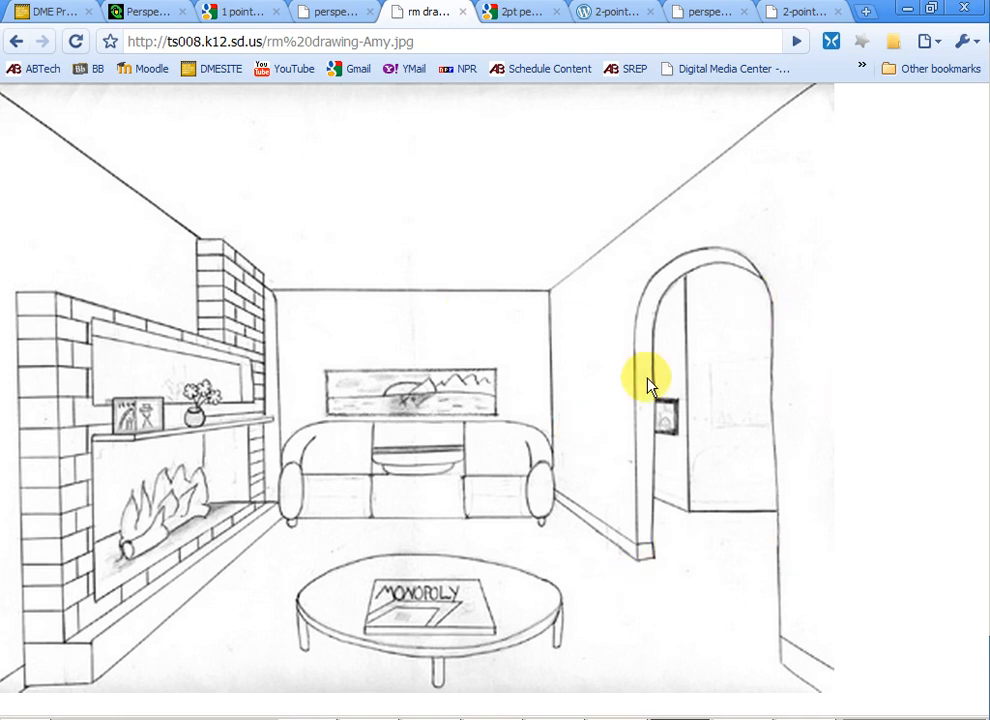
mouse_move(690, 350)
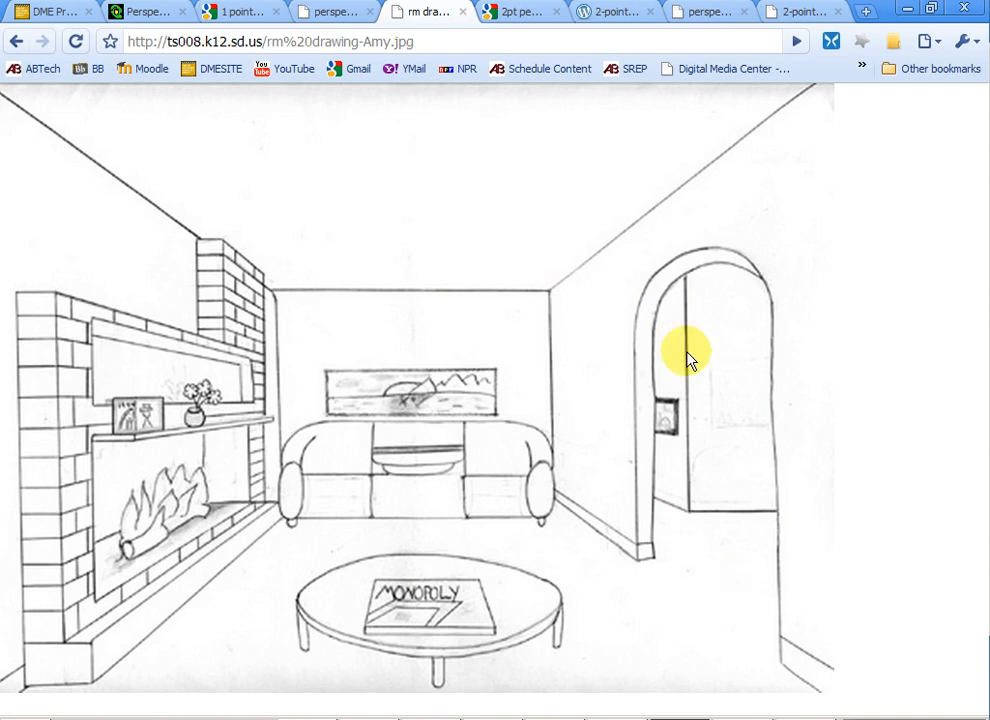
mouse_move(808, 486)
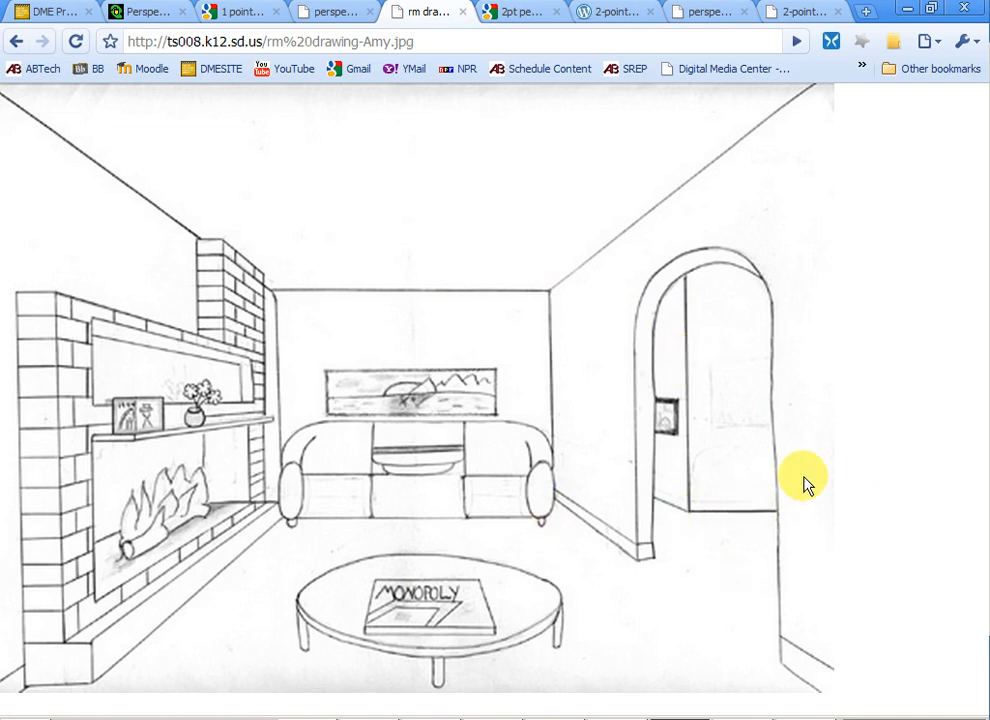
mouse_move(788, 552)
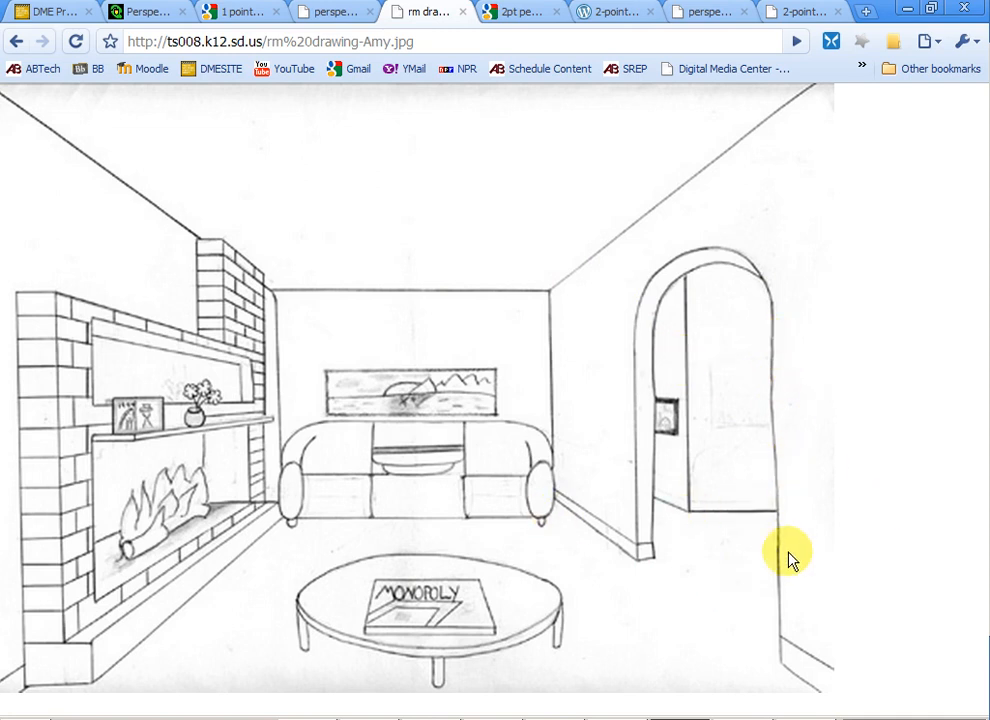
mouse_move(520, 460)
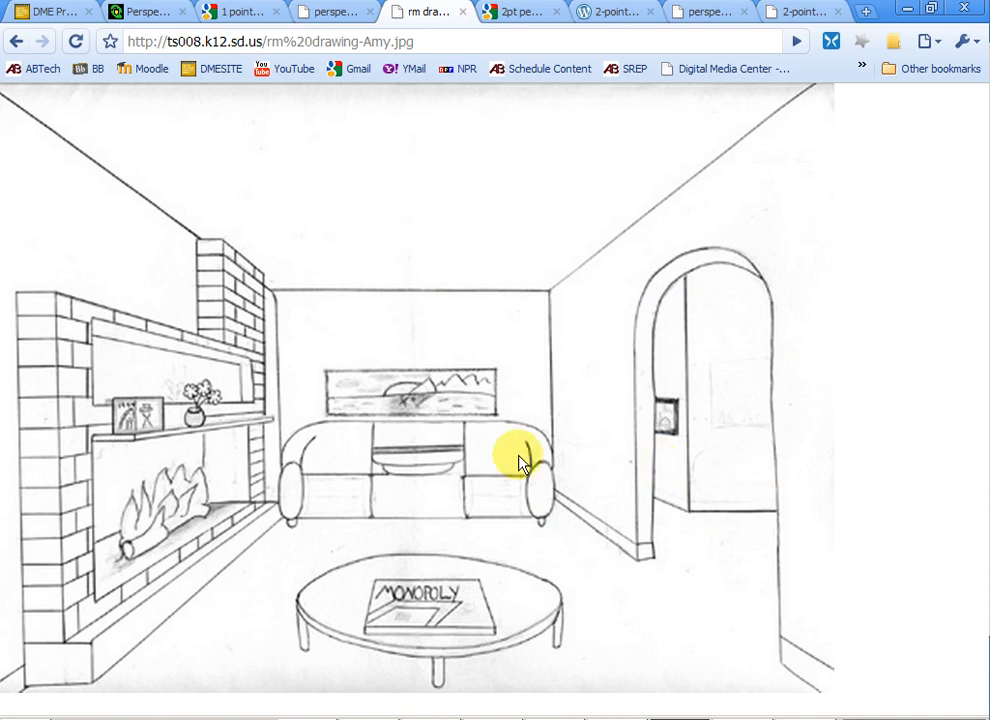
mouse_move(364, 442)
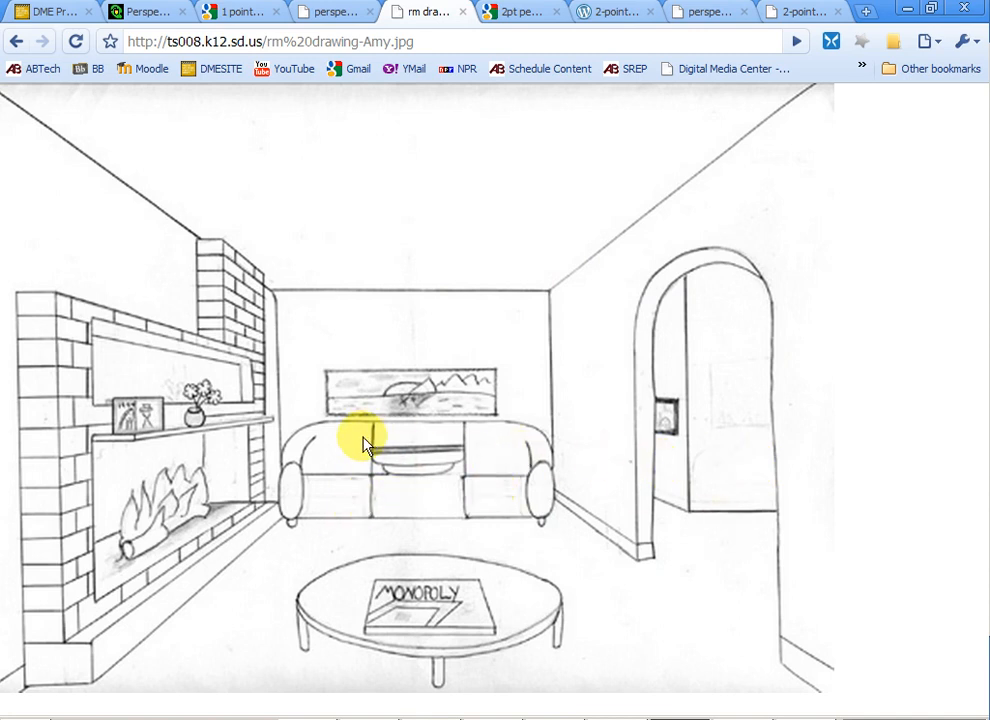
mouse_move(312, 476)
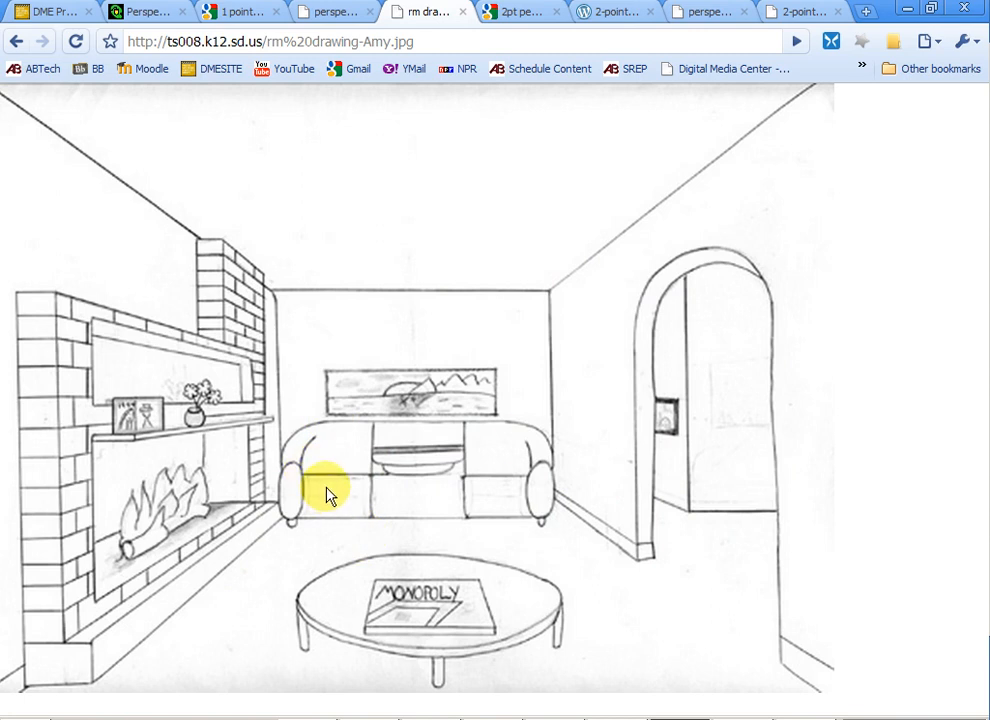
mouse_move(44, 330)
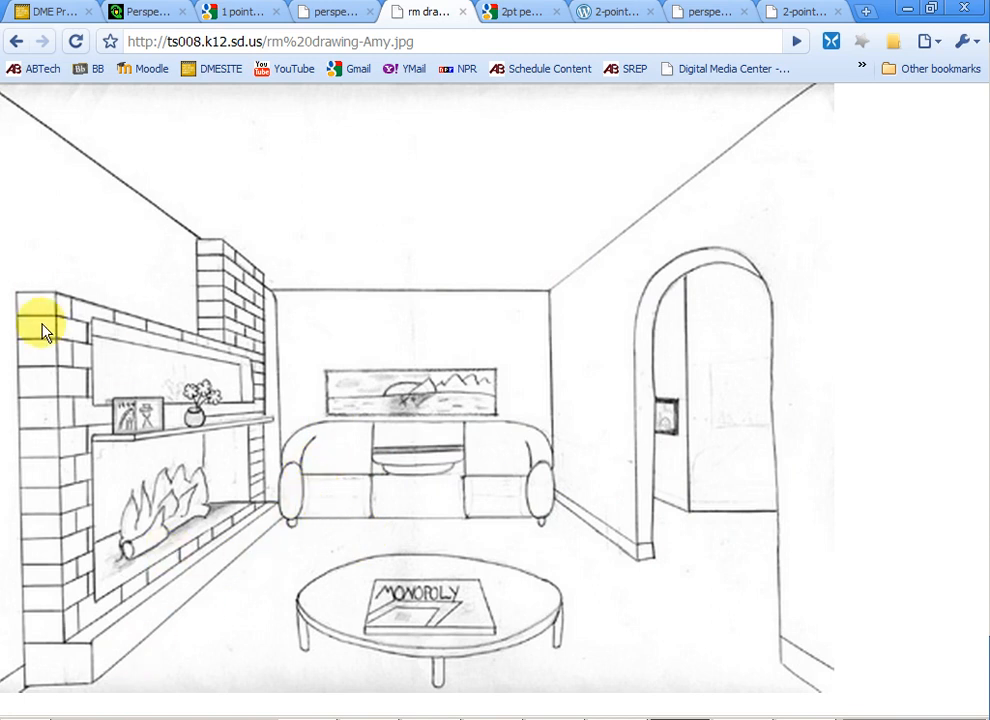
mouse_move(252, 528)
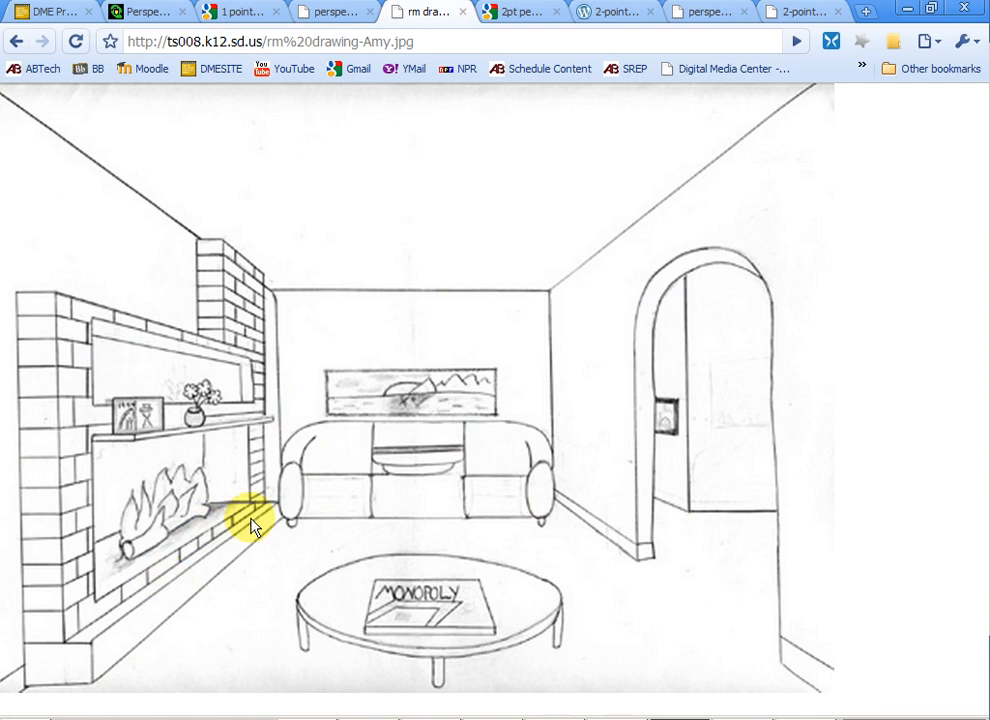
mouse_move(204, 598)
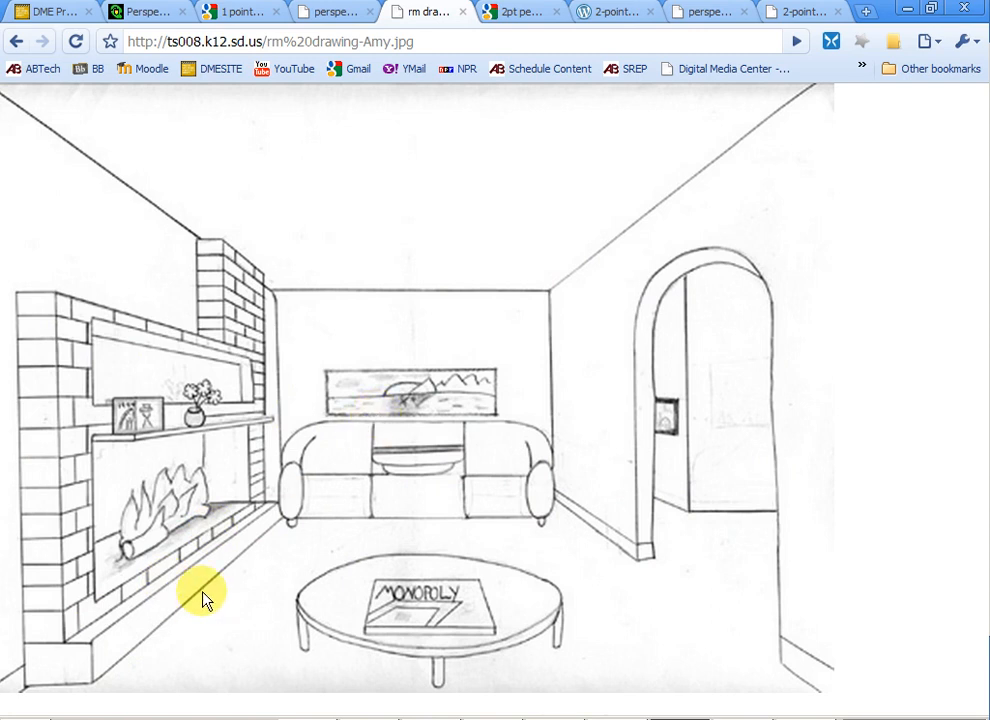
mouse_move(452, 92)
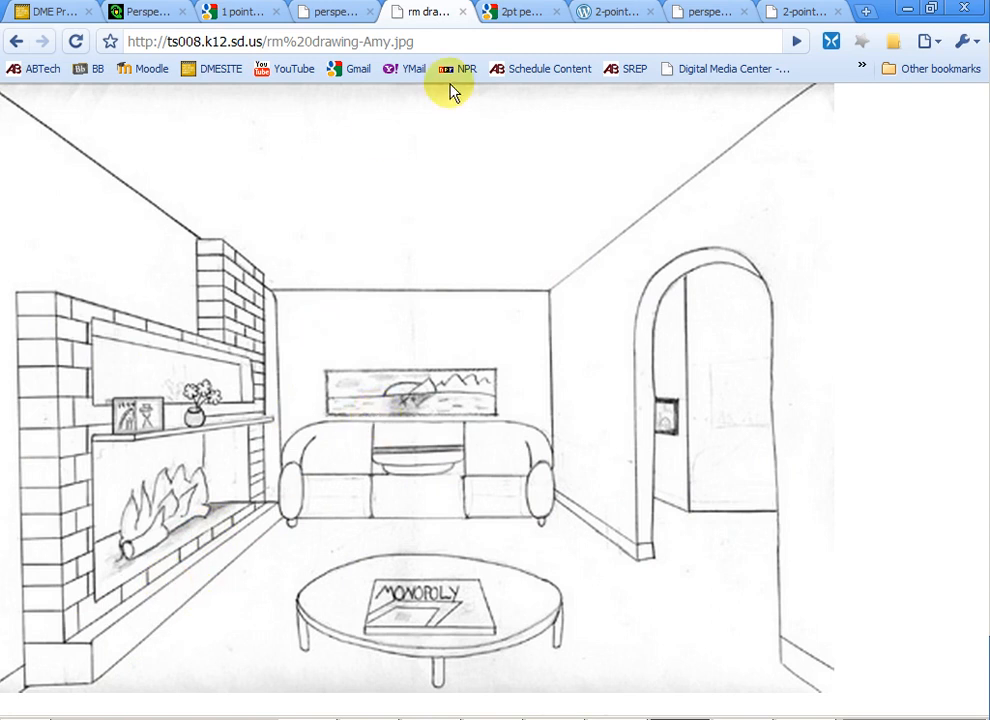
click(520, 12)
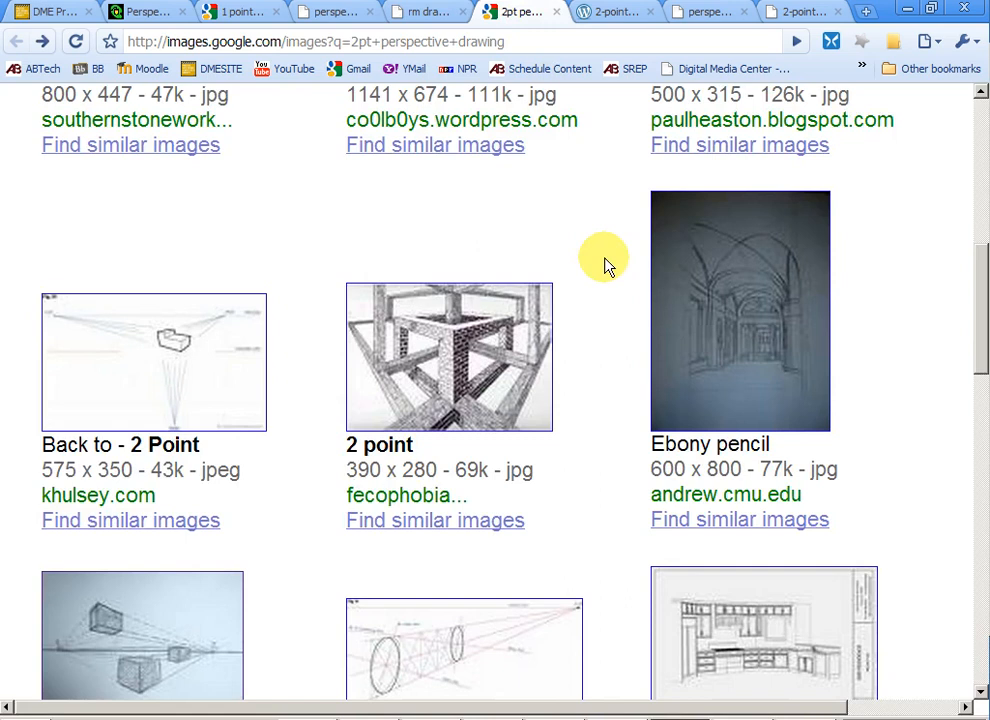
- View the basic two-point house-and-pool drawing full size, then the street corner drawing
scroll(up, 3)
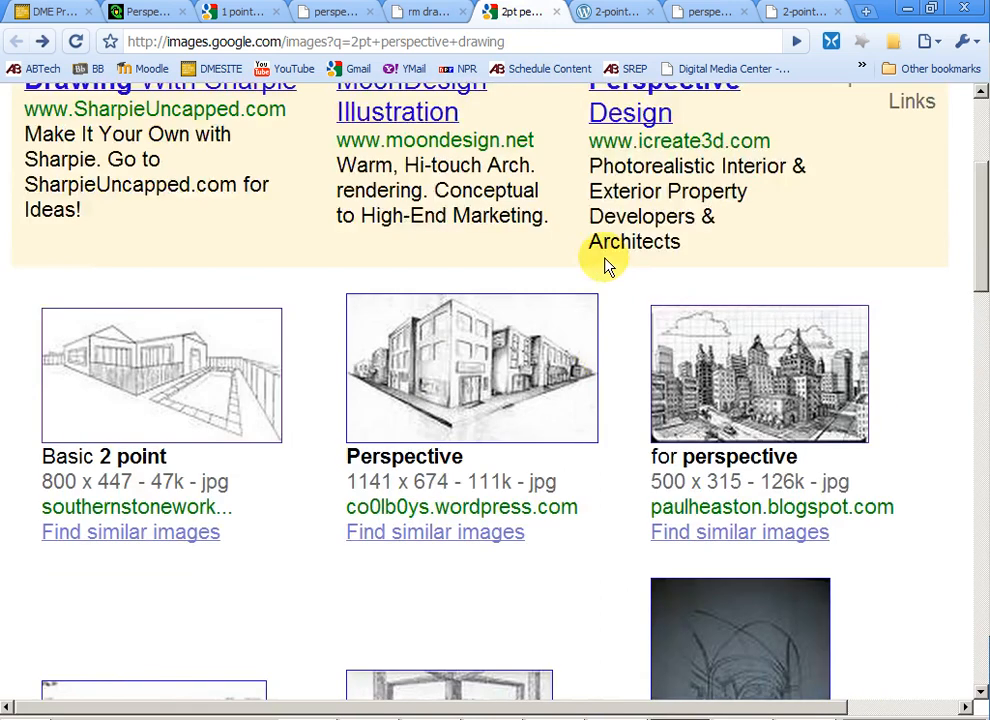
mouse_move(150, 398)
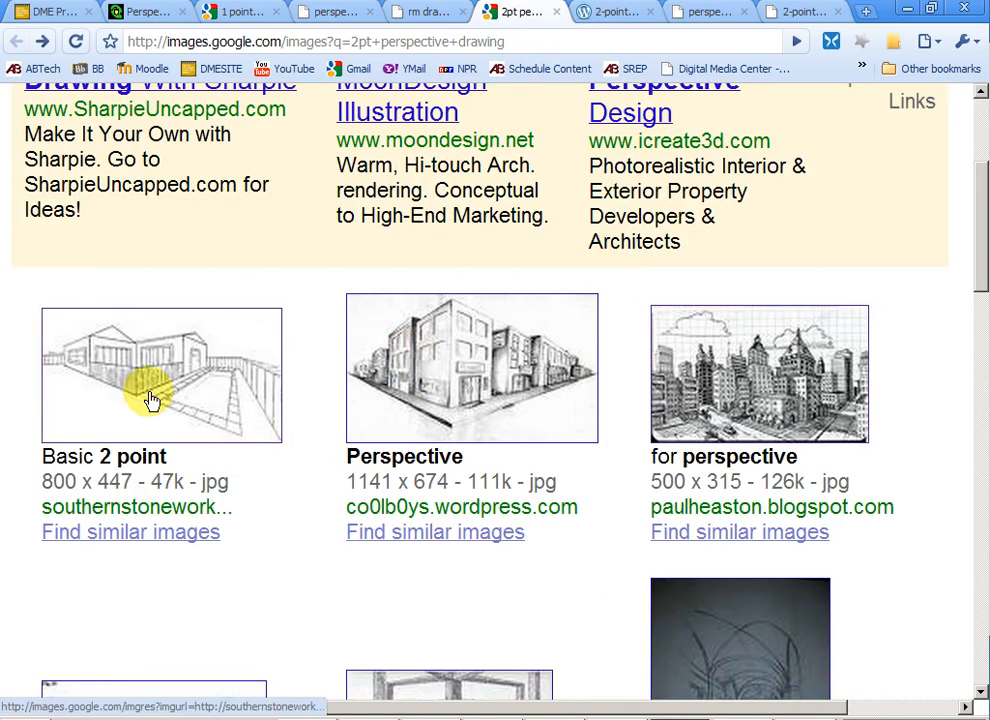
click(160, 376)
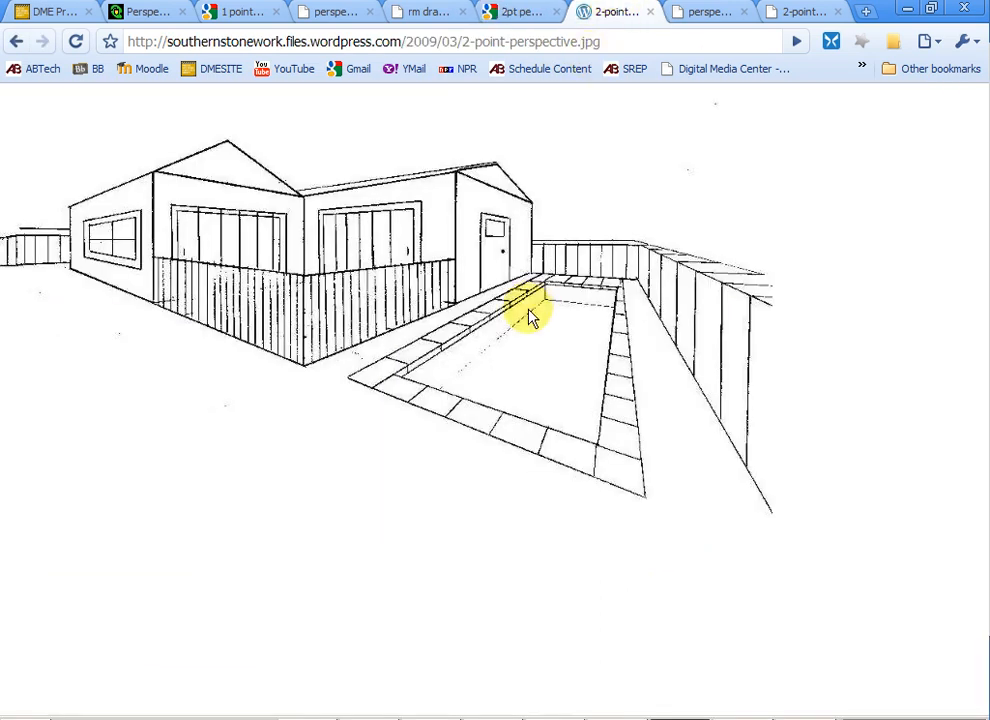
mouse_move(50, 240)
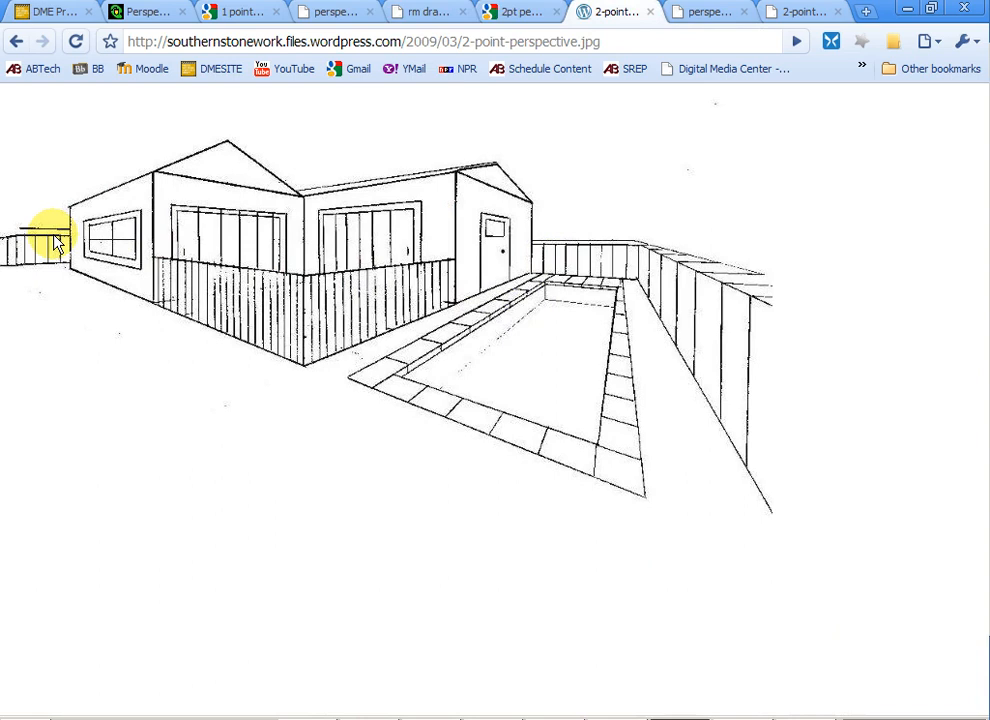
mouse_move(258, 212)
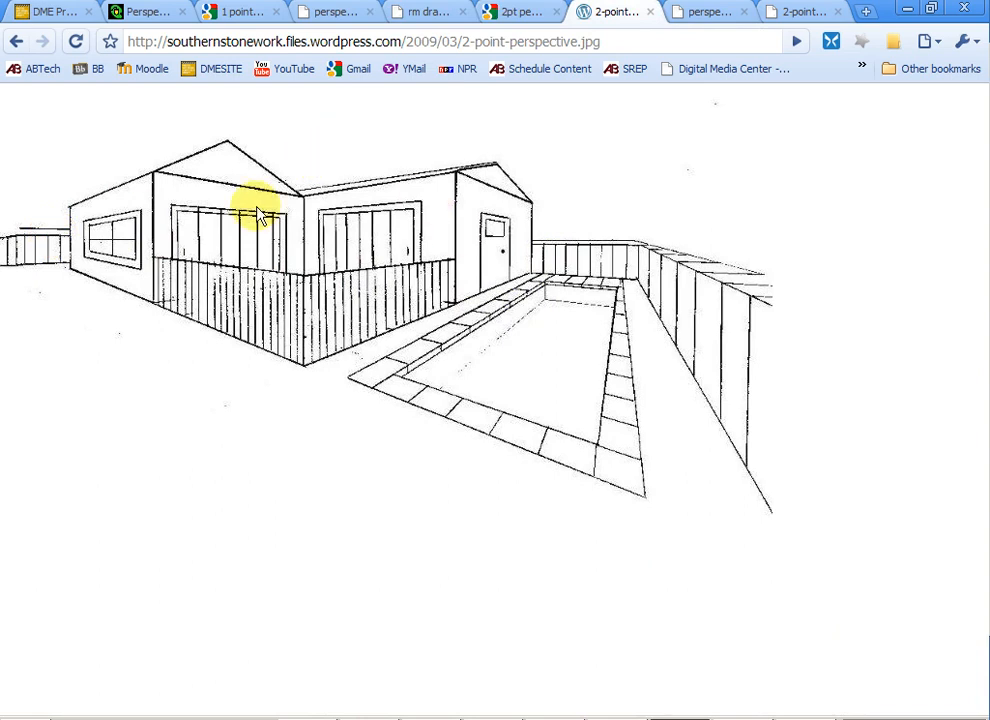
mouse_move(536, 76)
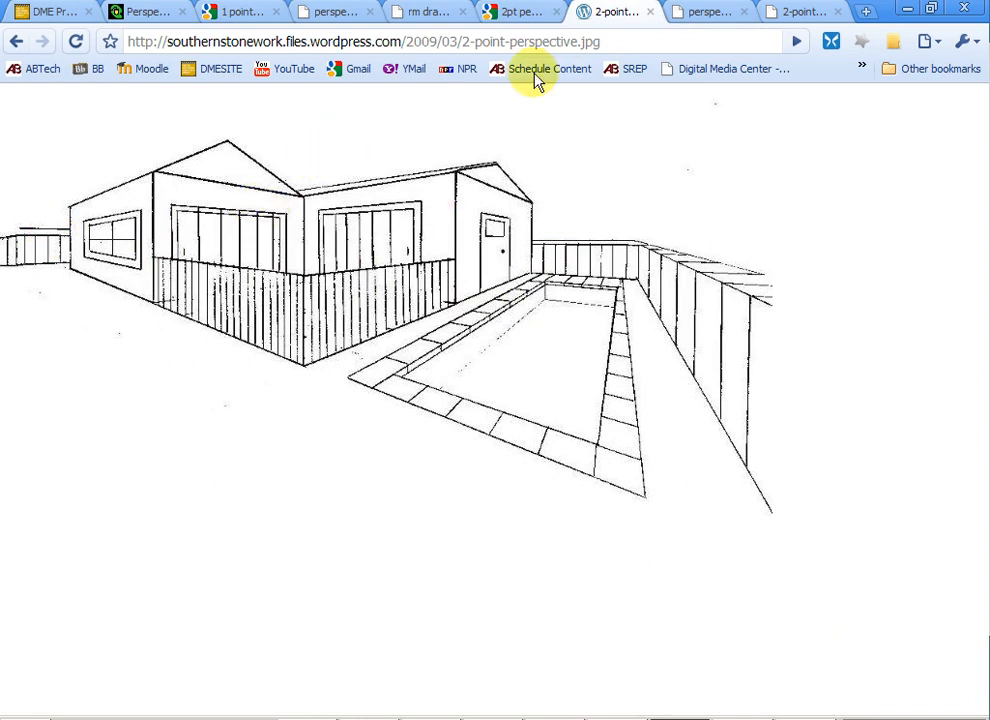
click(704, 12)
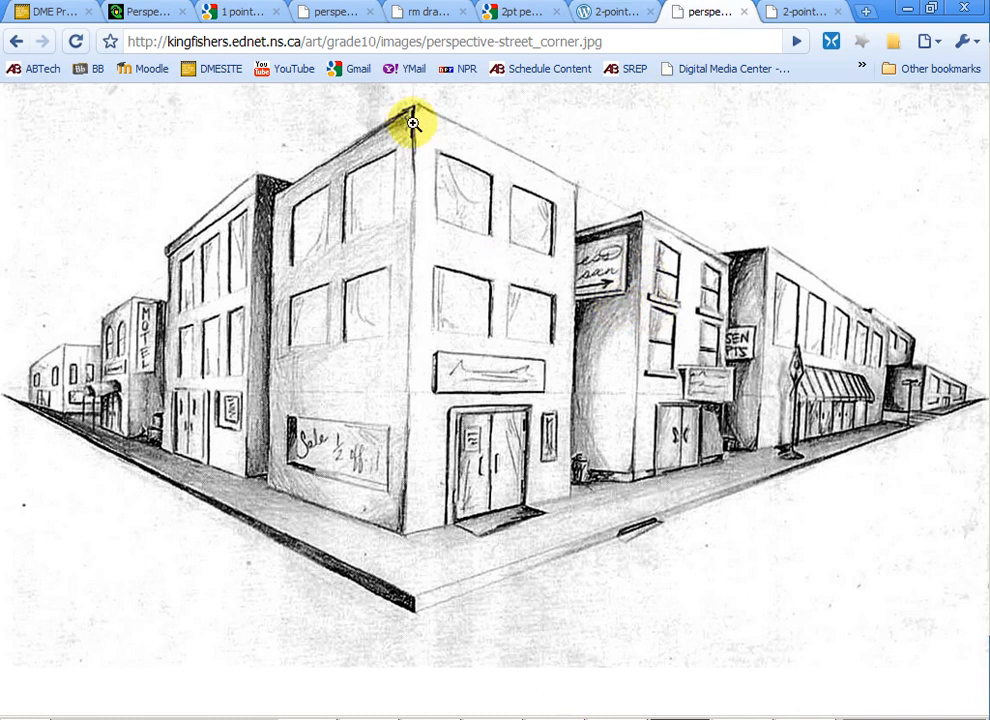
mouse_move(420, 472)
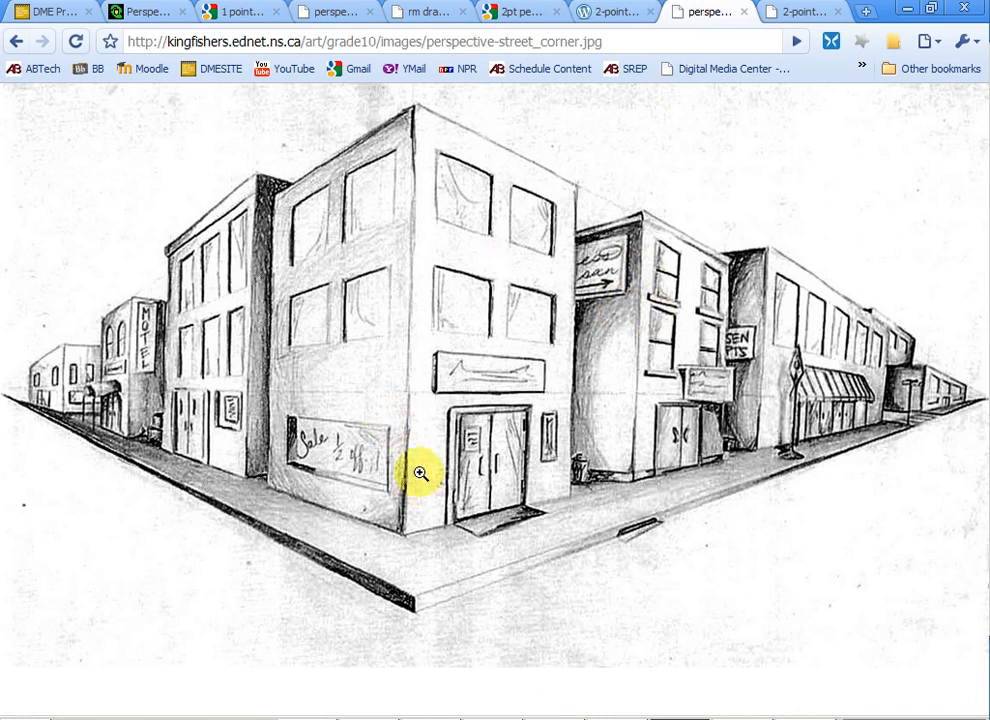
mouse_move(488, 588)
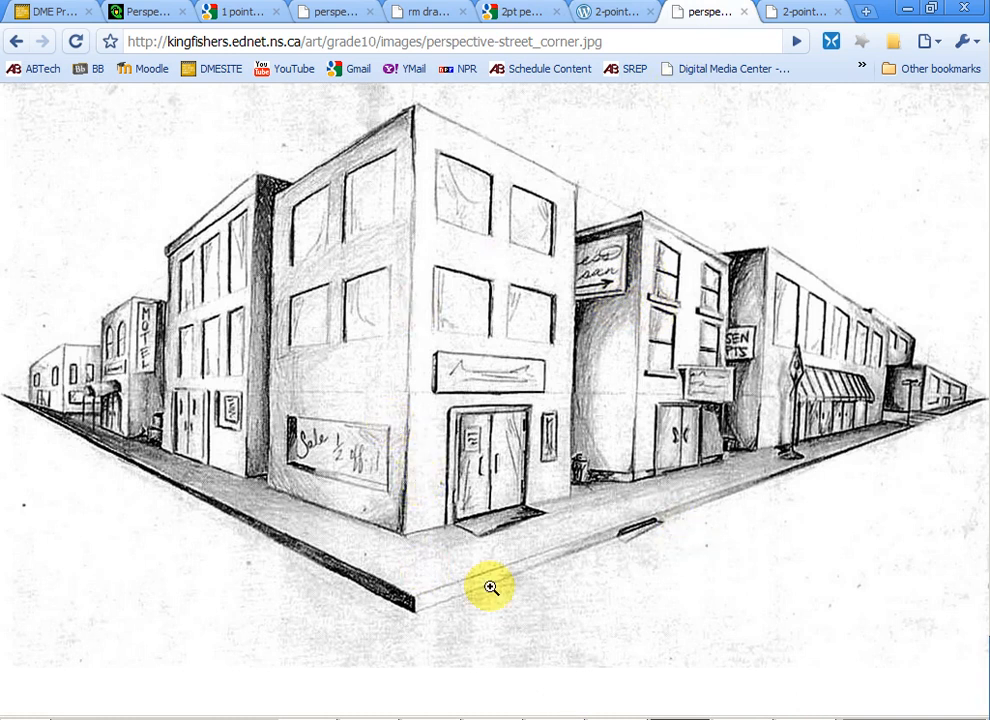
- Compare the house-and-pool and street corner drawings, then launch Adobe Flash CS4 from the desktop
click(616, 12)
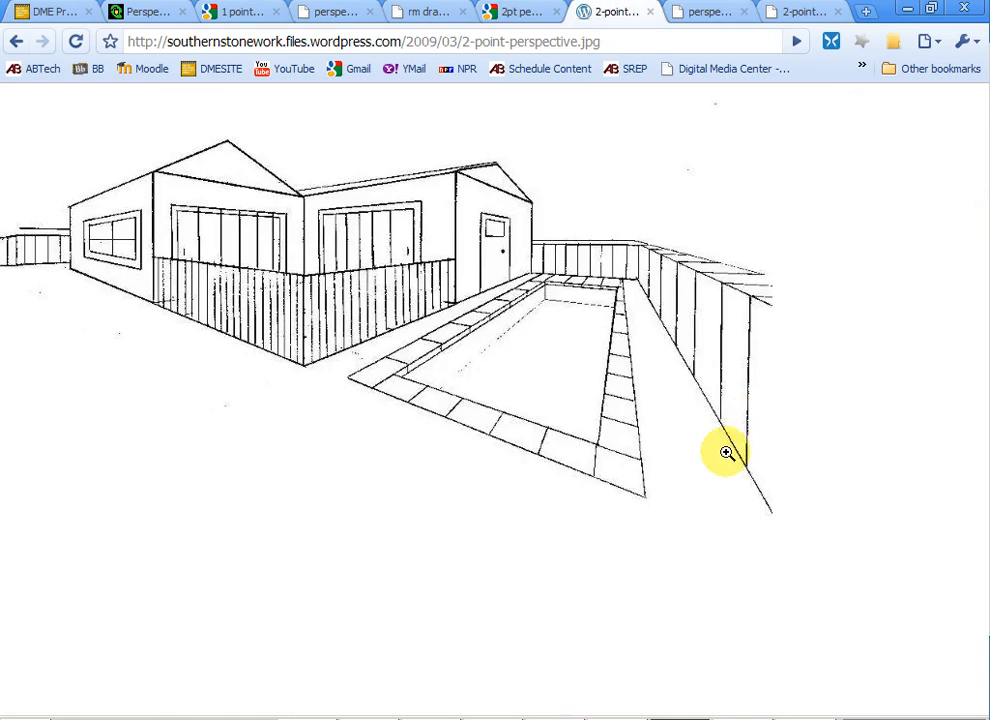
mouse_move(656, 232)
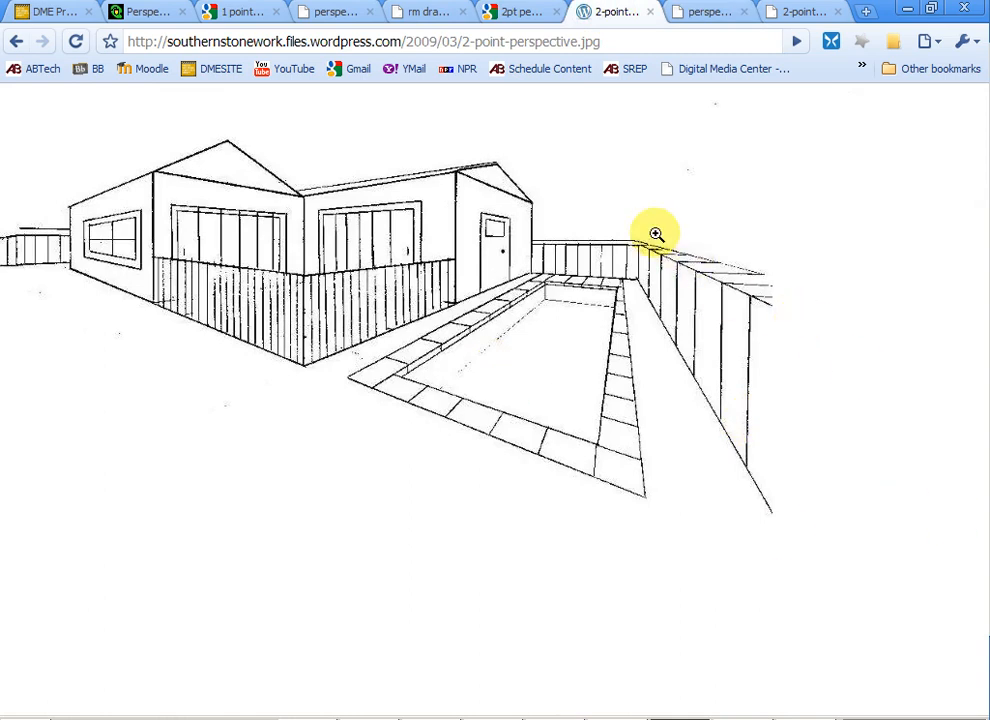
mouse_move(664, 160)
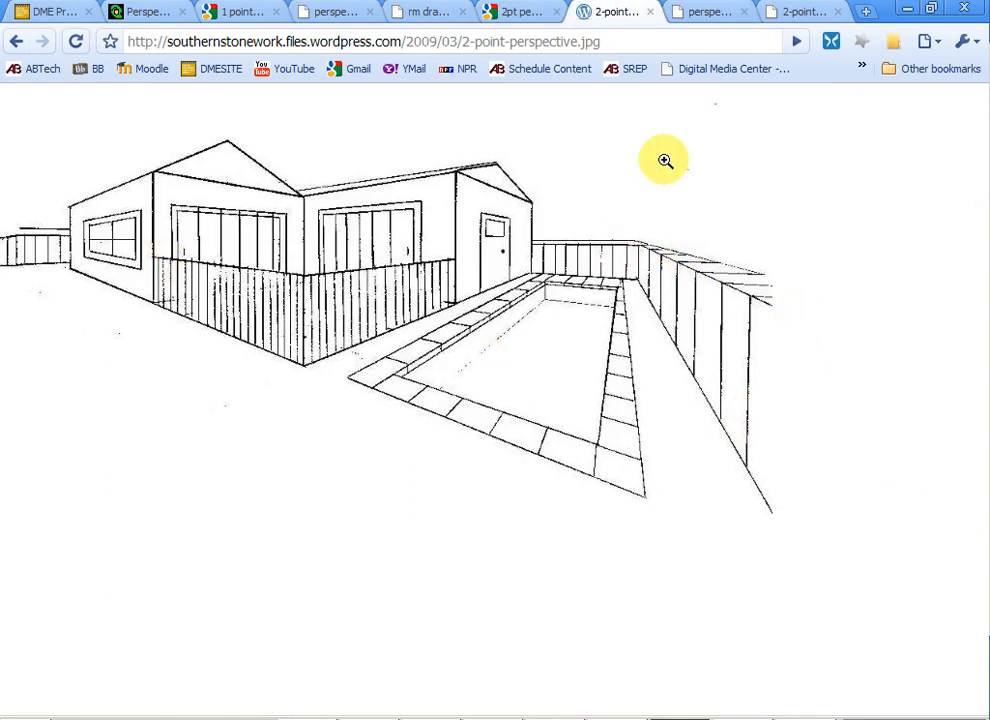
mouse_move(352, 328)
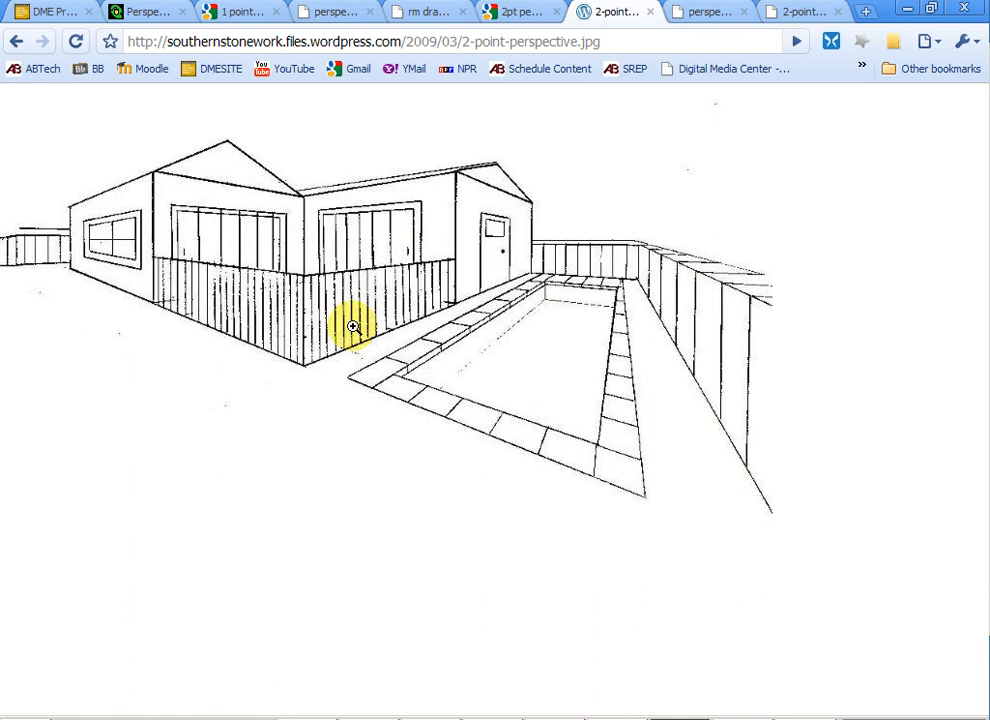
mouse_move(628, 206)
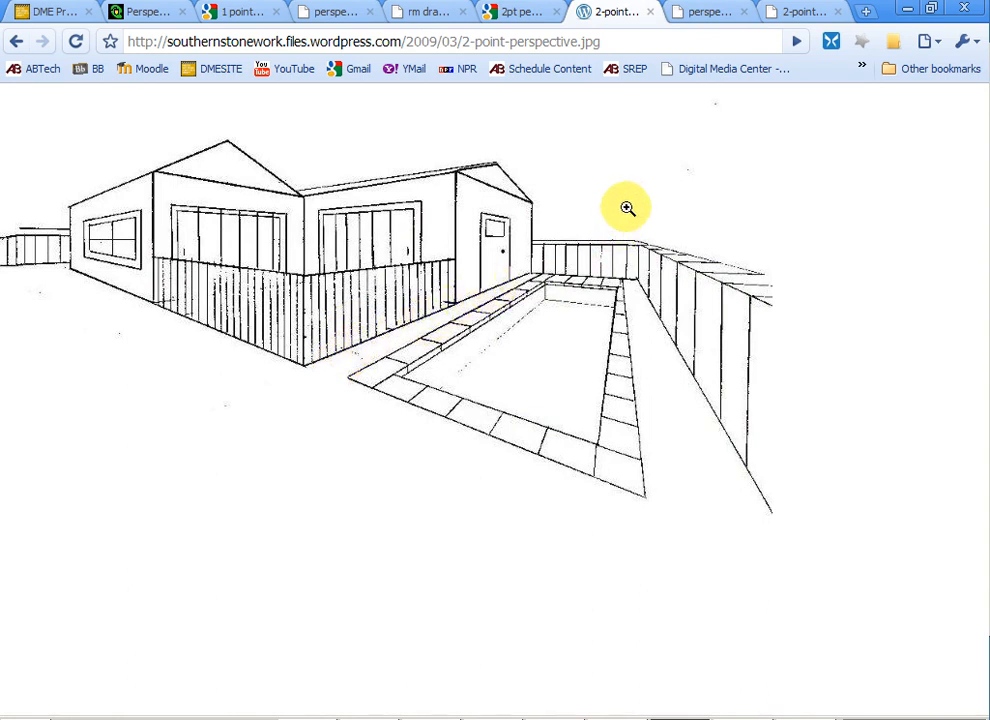
mouse_move(404, 328)
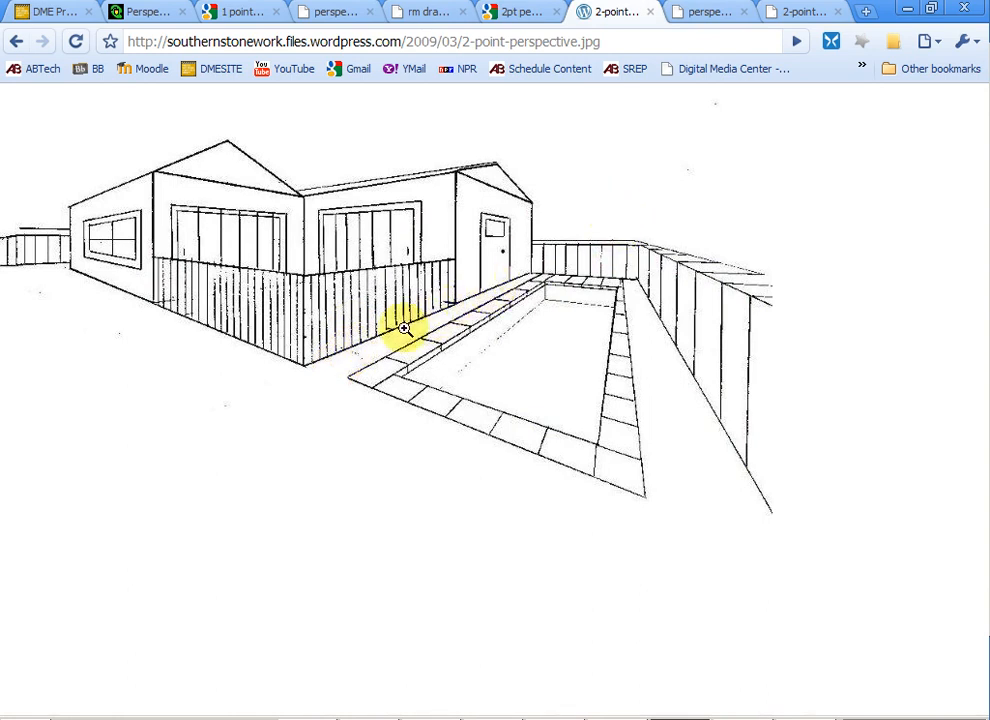
mouse_move(4, 236)
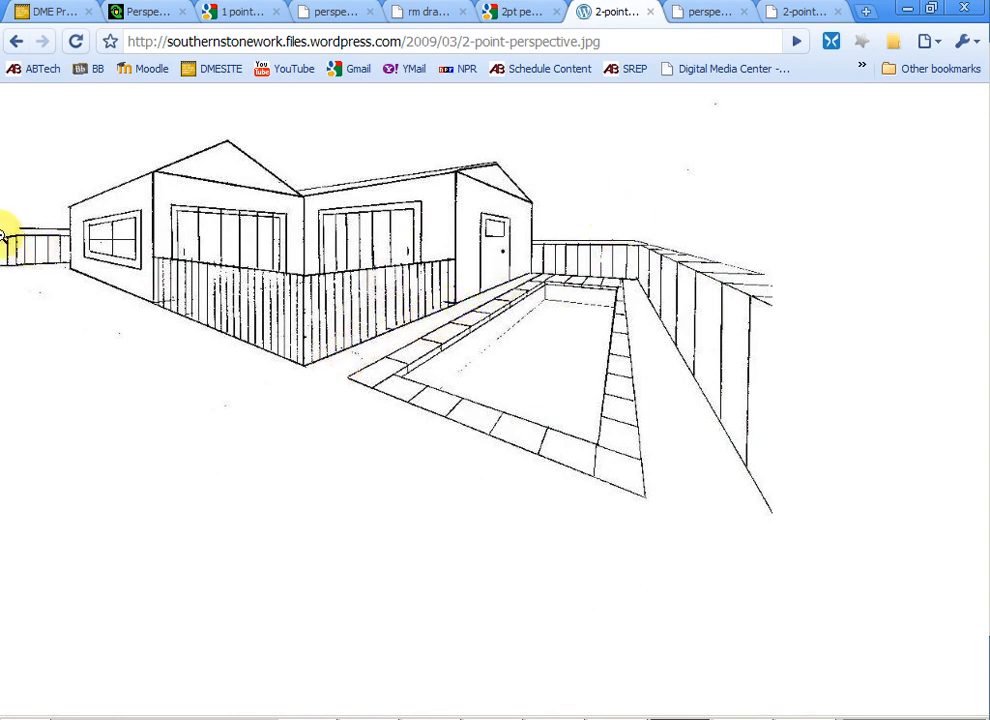
mouse_move(628, 308)
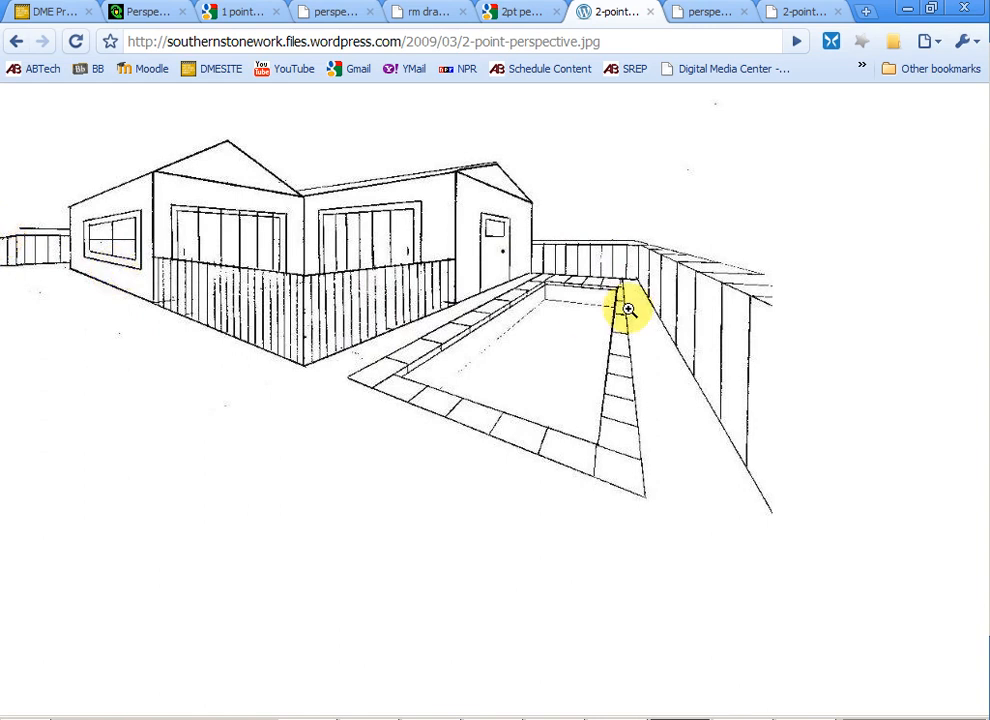
click(704, 12)
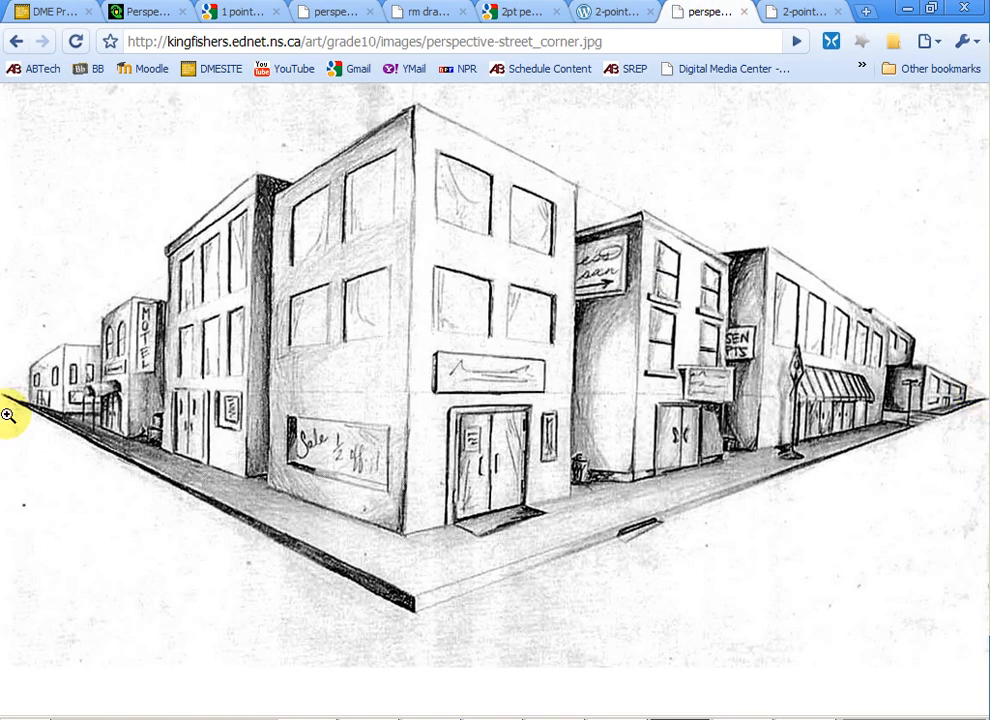
click(612, 12)
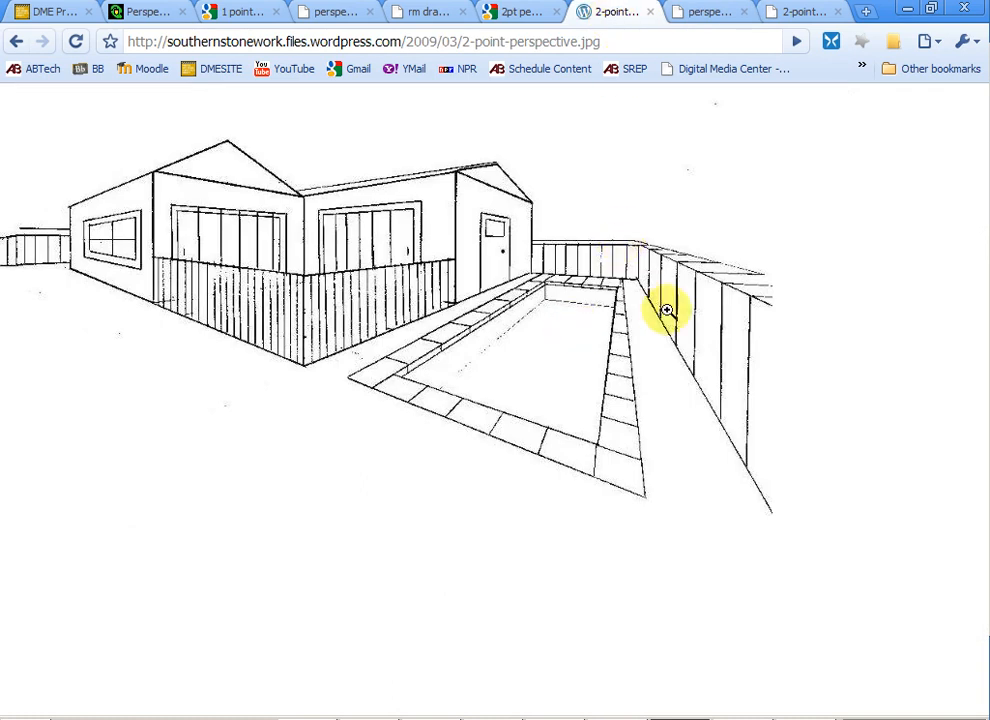
mouse_move(590, 248)
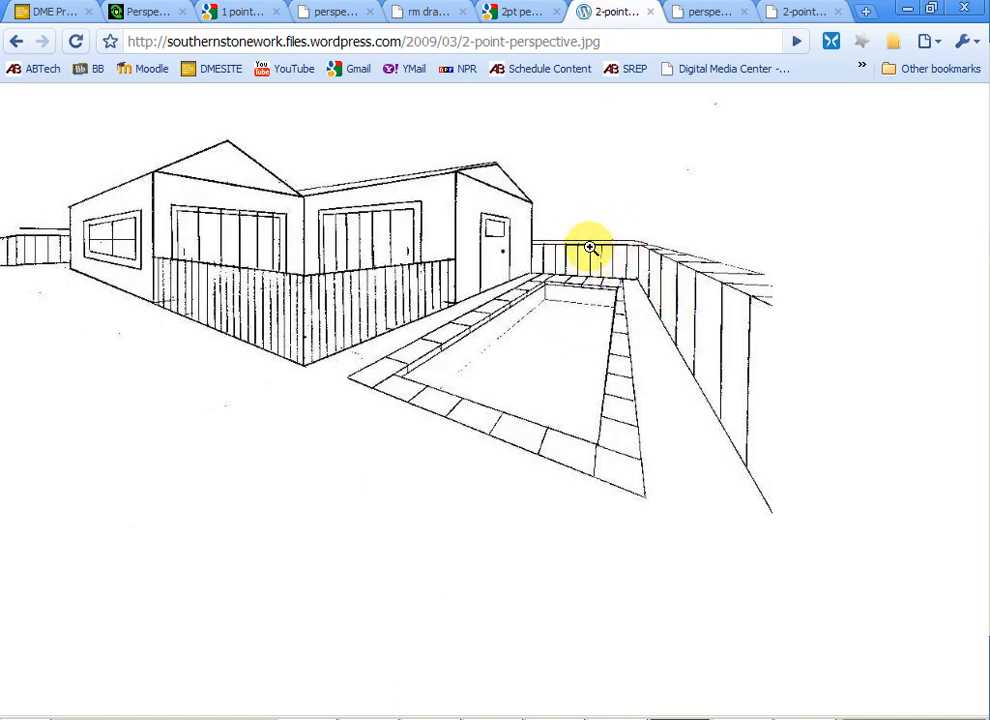
mouse_move(604, 218)
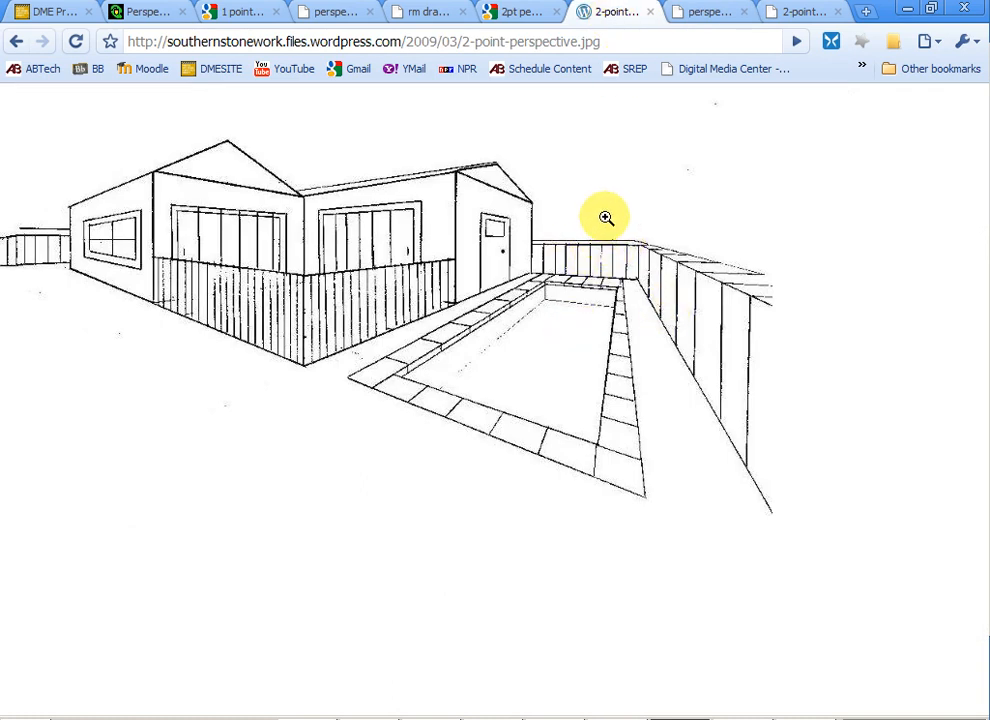
mouse_move(704, 12)
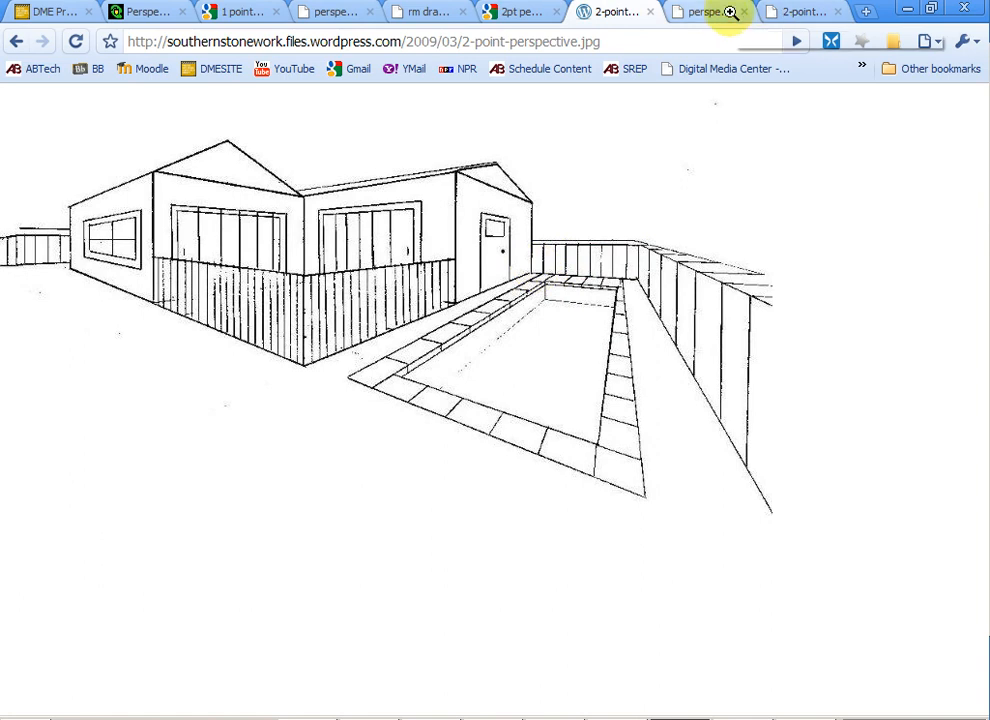
mouse_move(710, 12)
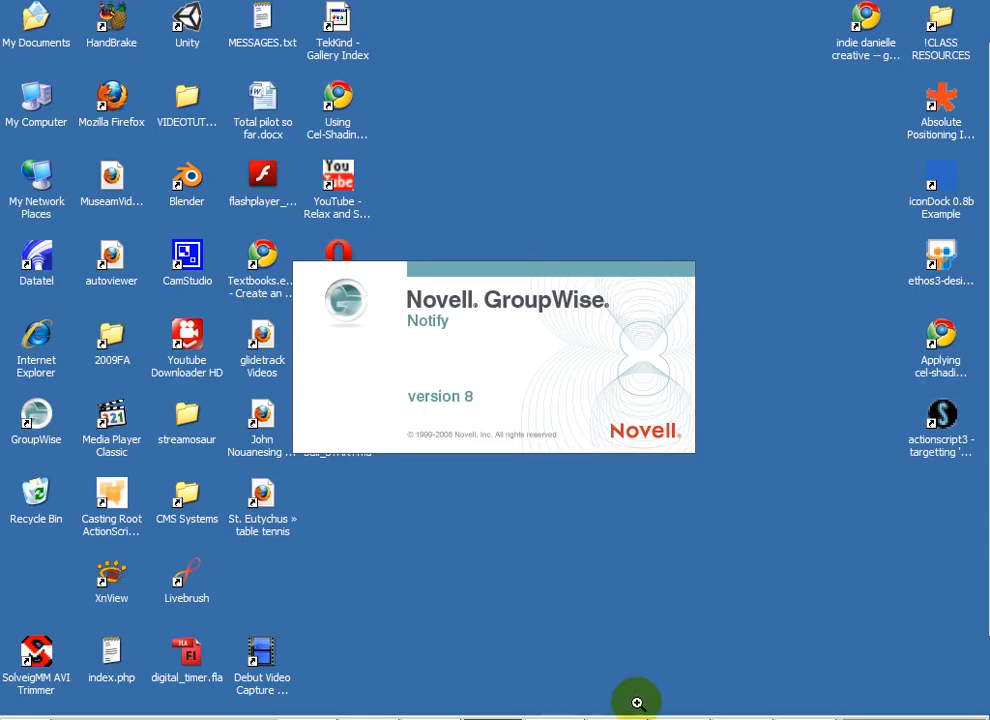
click(184, 652)
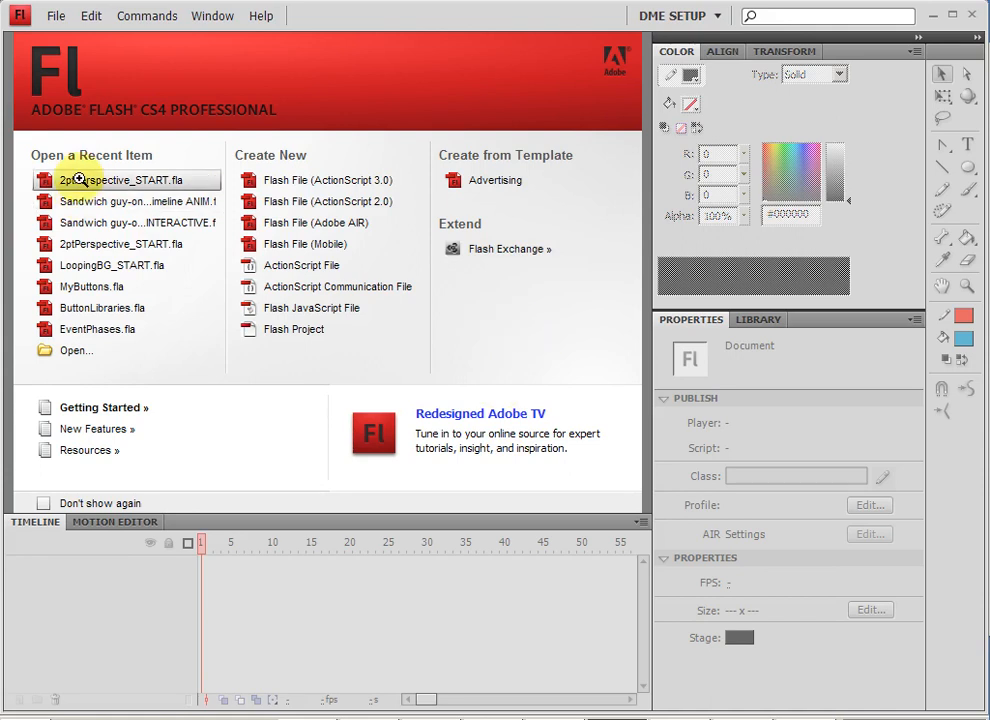
- Load 2ptPerspective_START.fla from Recent Items and make the top Timeline layer active
click(120, 180)
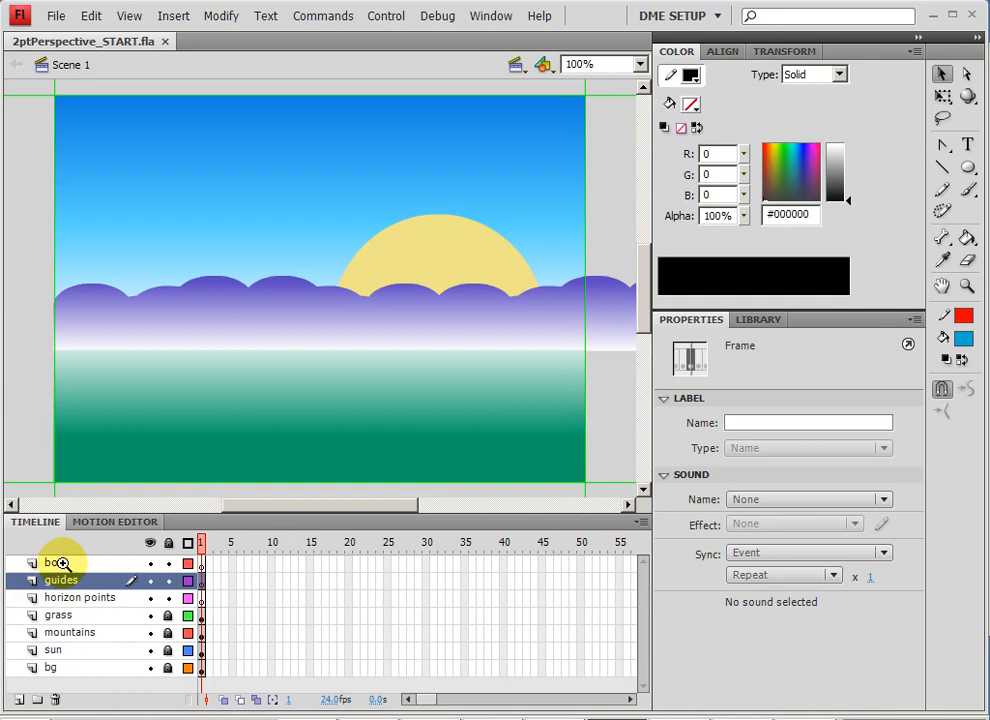
click(56, 564)
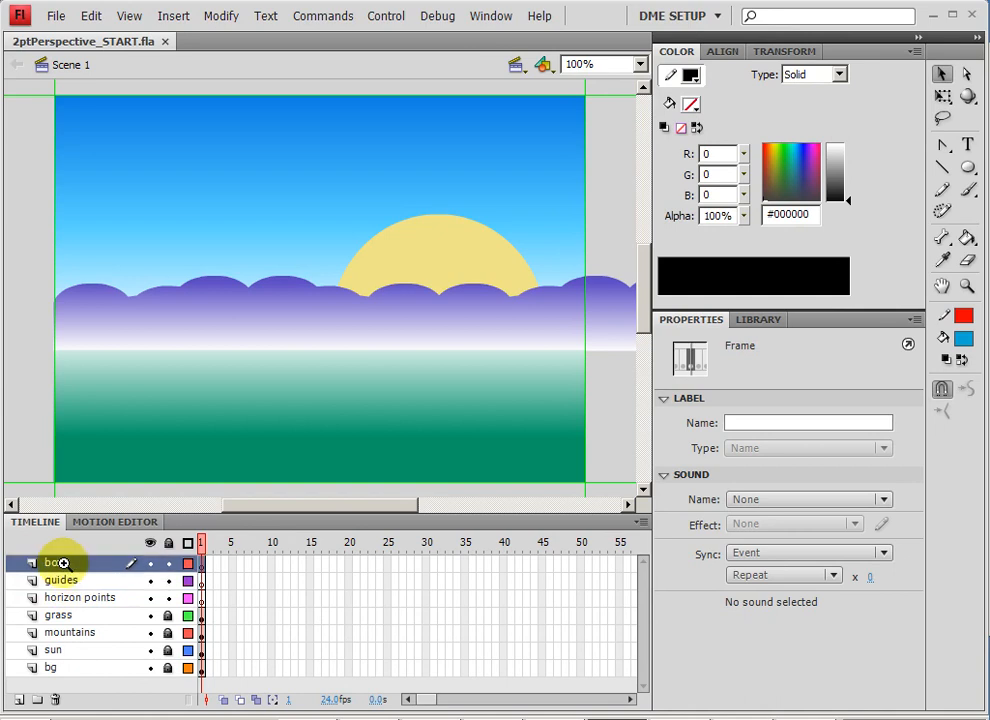